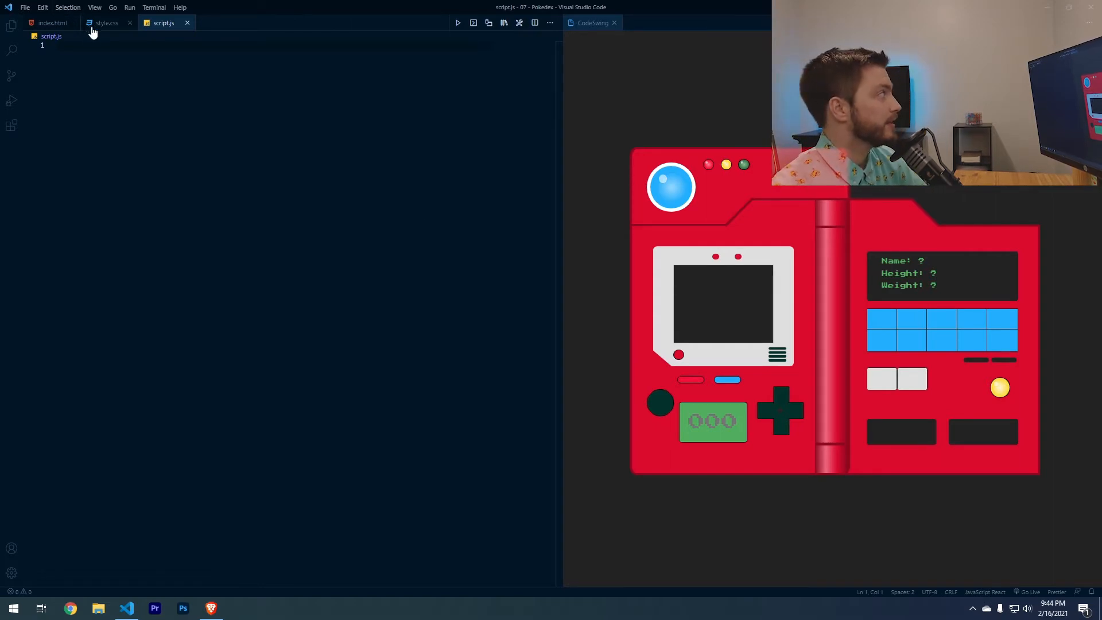
- Review index.html, then show the Pokédex preview alone with 123 in its number display
click(50, 23)
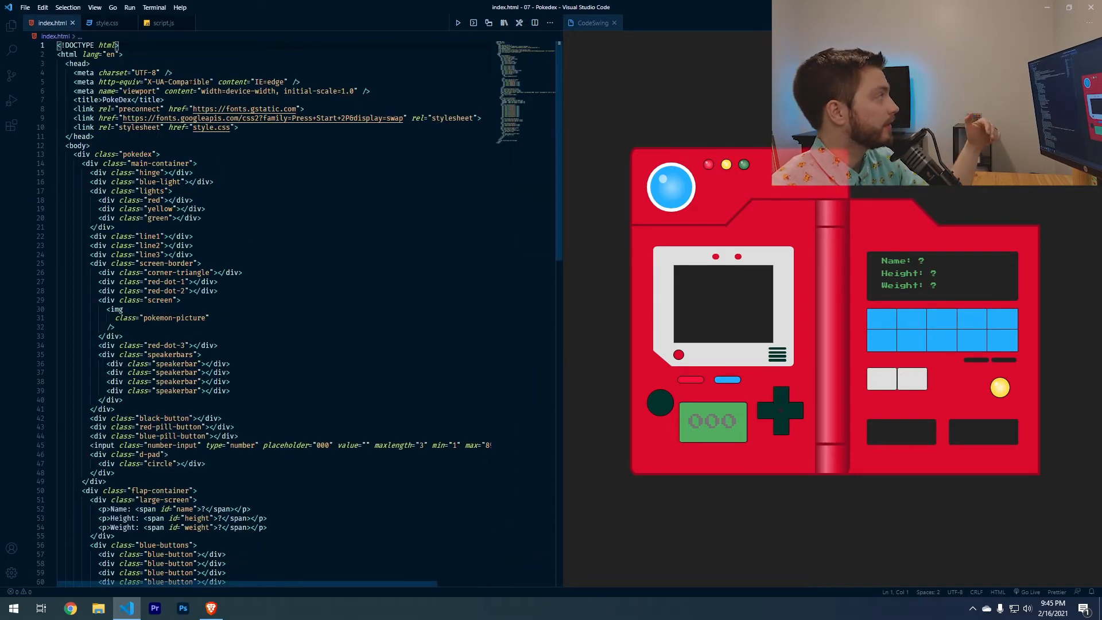
click(712, 421)
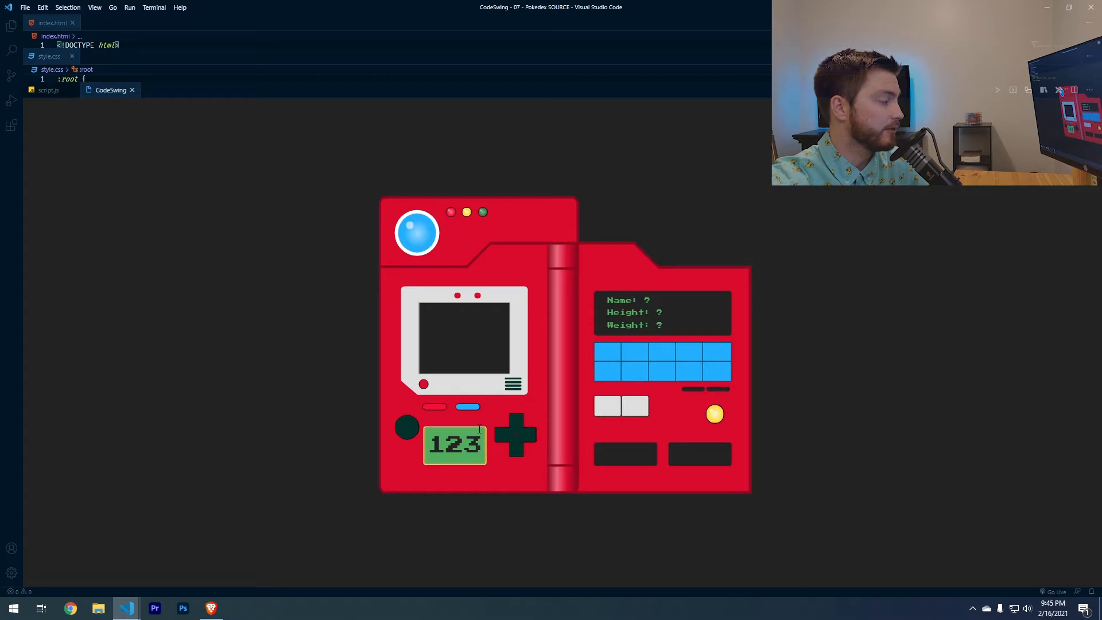
- Bring back the empty script.js beside the Pokédex preview showing 123
click(406, 428)
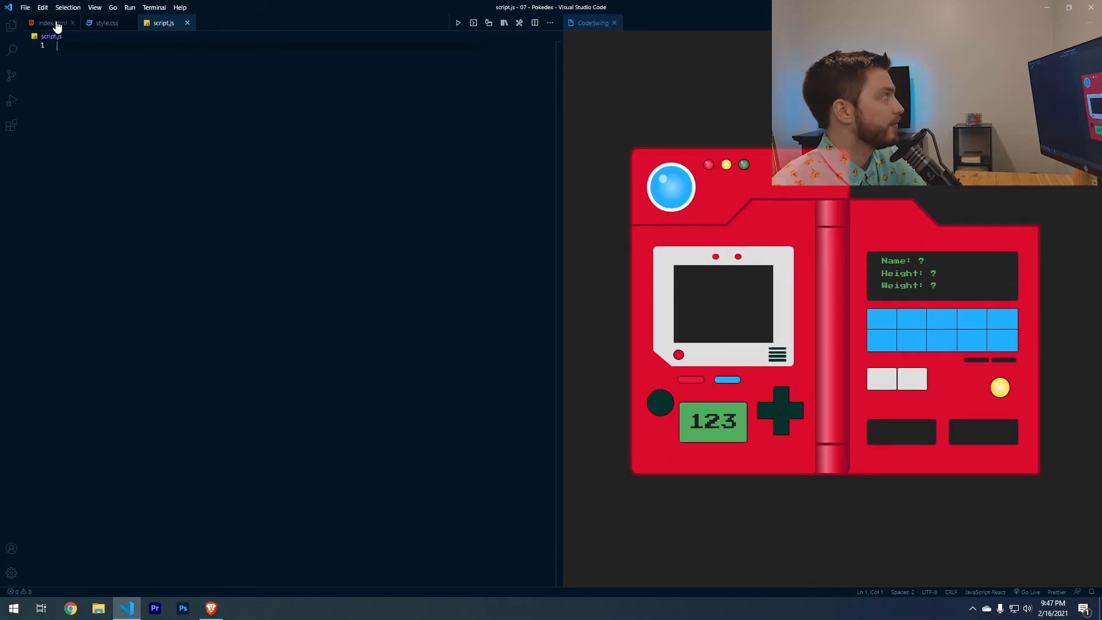
- Declare searchBtn, inputField and imageScren constants via querySelector after checking index.html class names
click(49, 22)
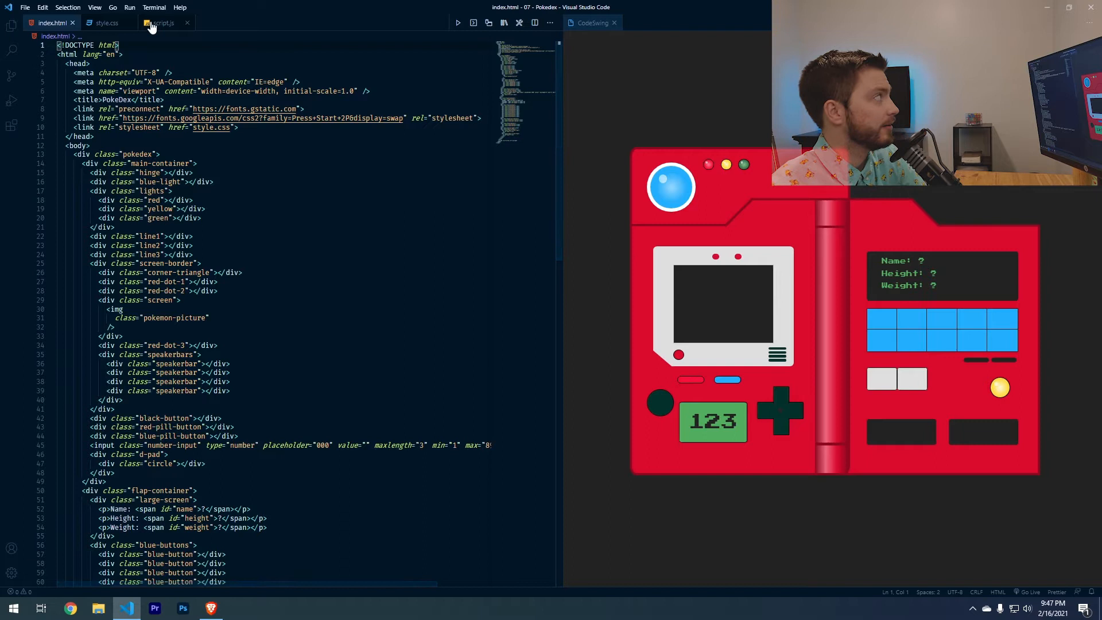
click(163, 22)
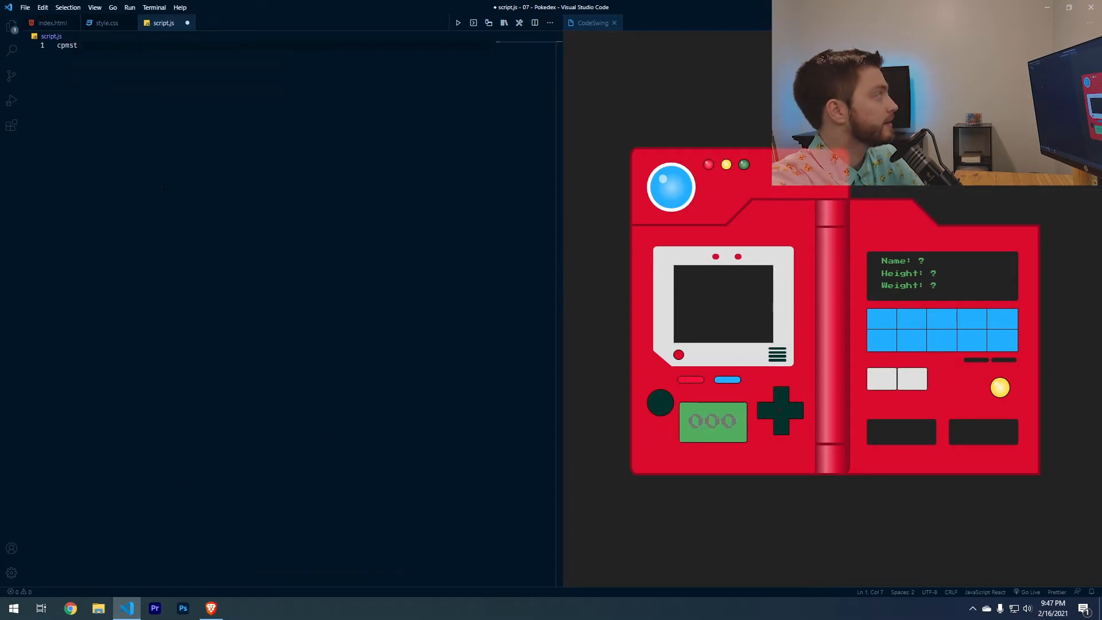
text(const searchBtn = document.querySelector('.black-button');)
text(const inputField)
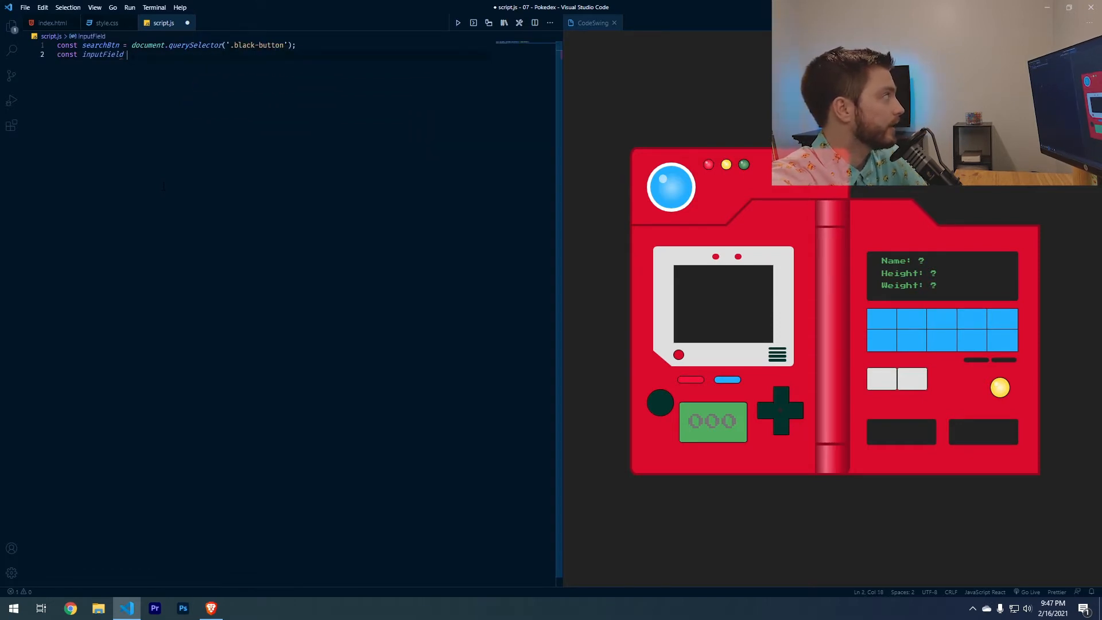
text(= document.)
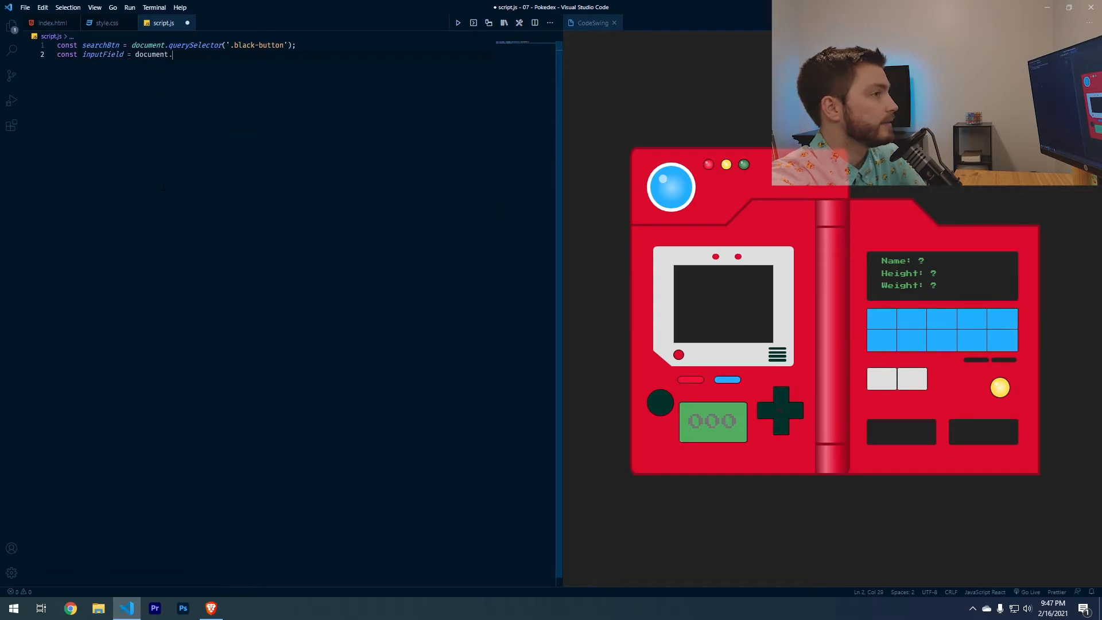
text(querySelector(')
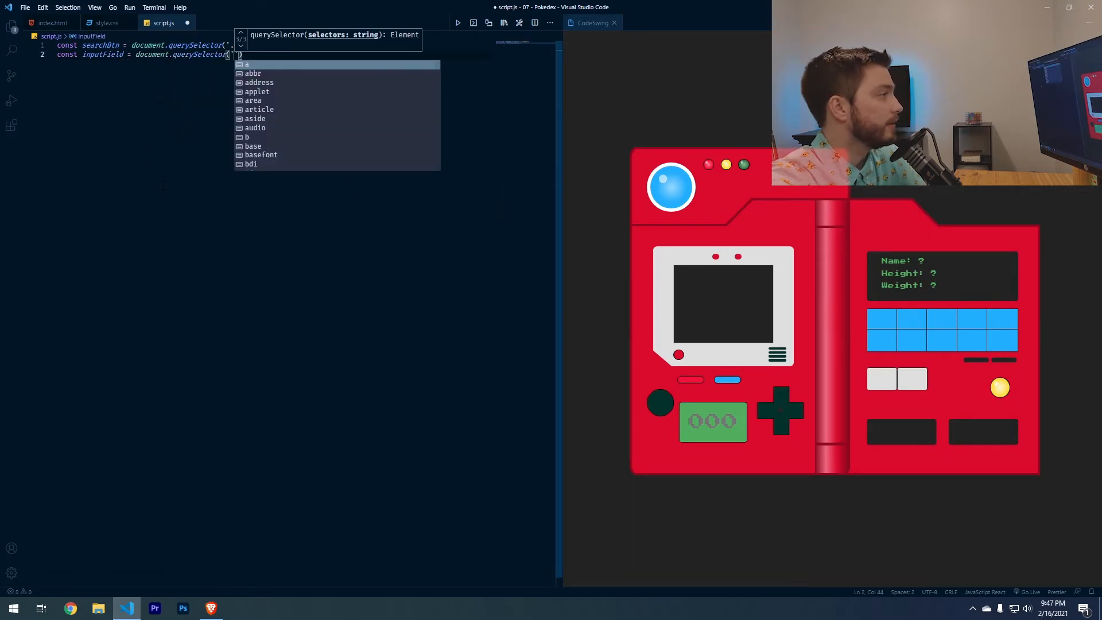
text(number-input)
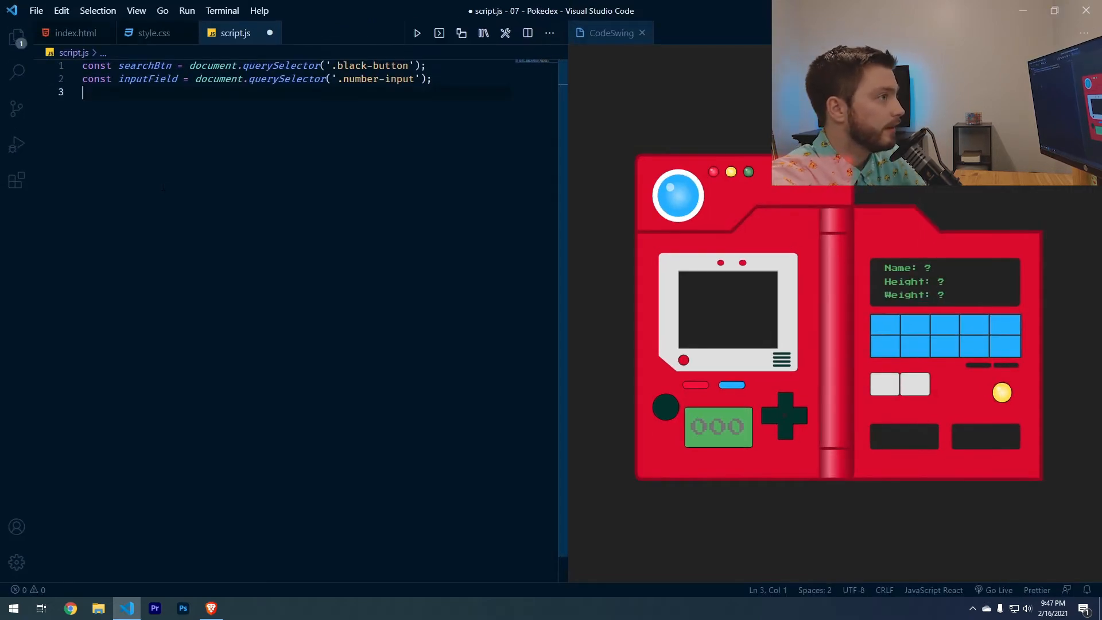
text(const images)
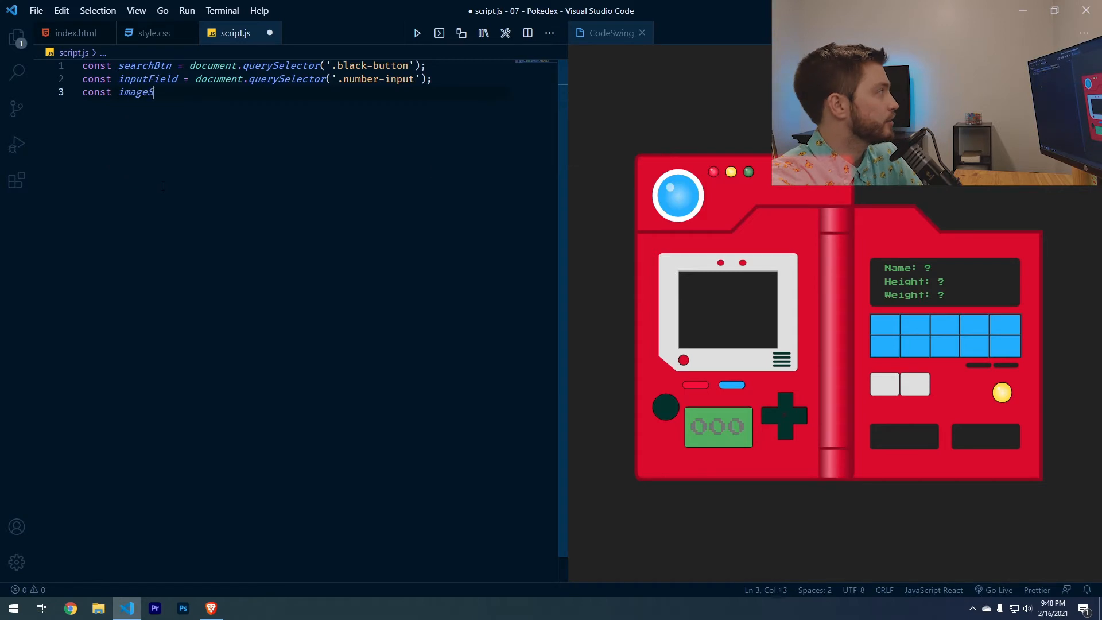
text(Scren = docuem)
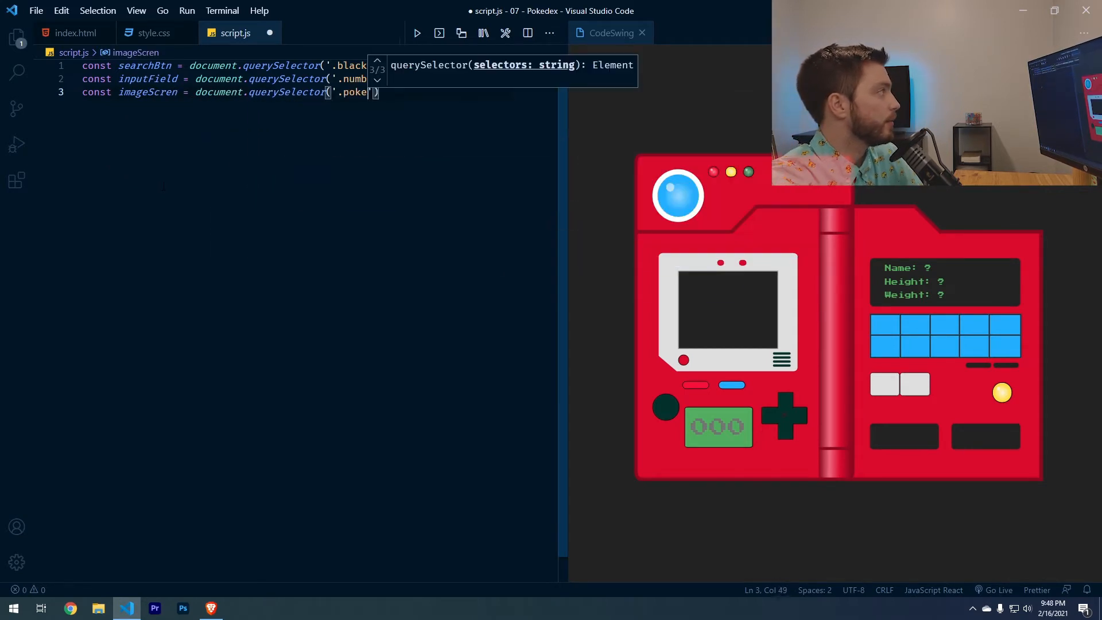
- Declare name, height, weight, type1 ('type-1') and type2 ('type-2') constants via getElementById
text(const n)
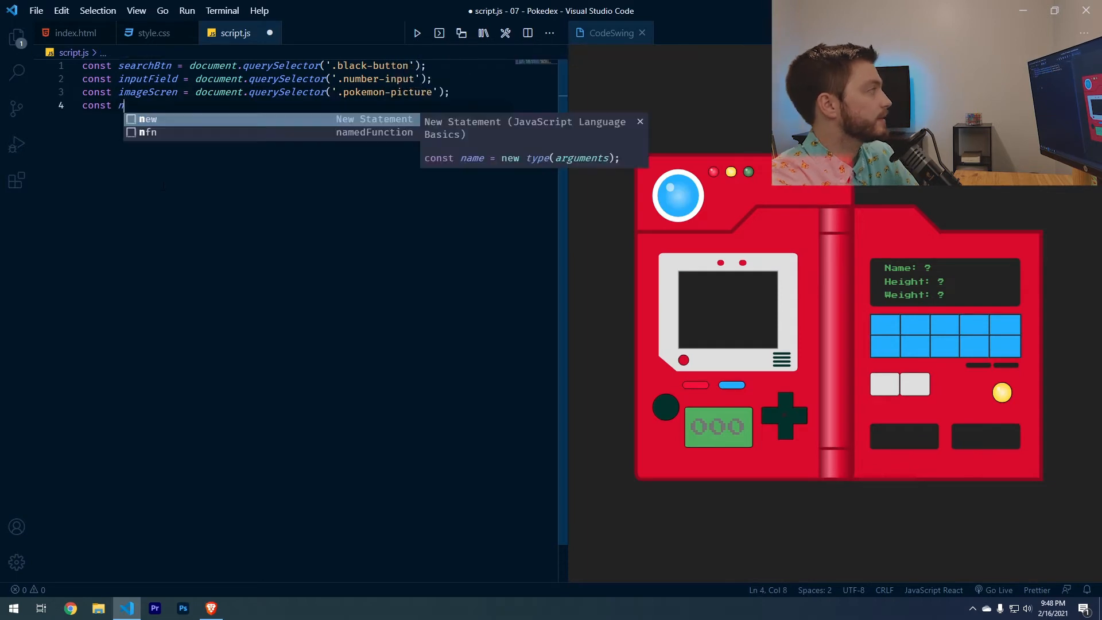
text(ame = document.getElementById('name')
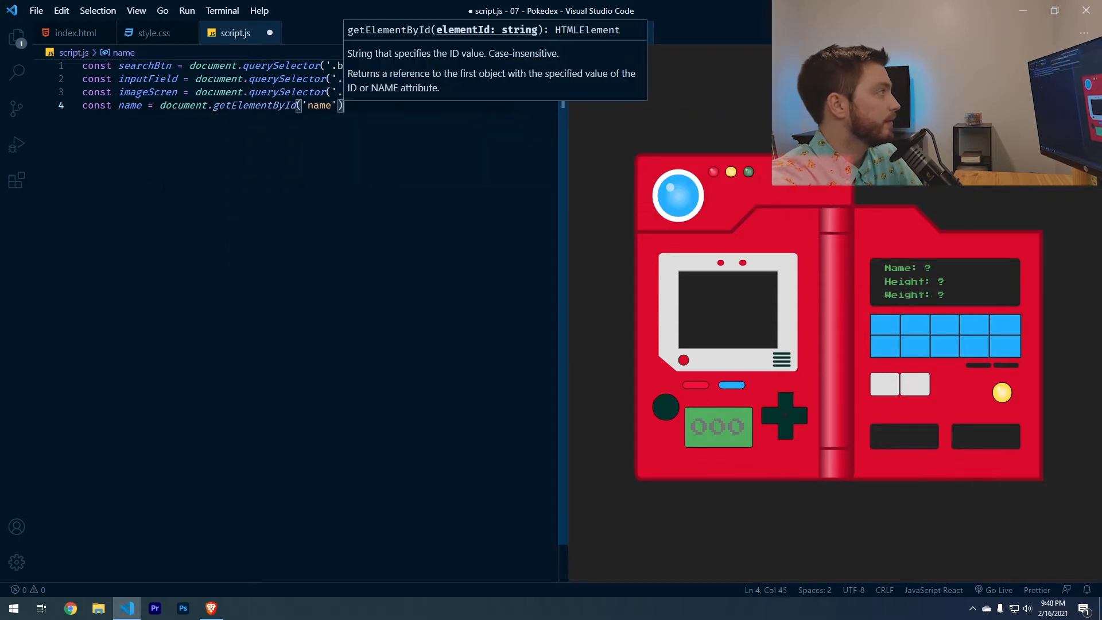
text(const height = document.gete)
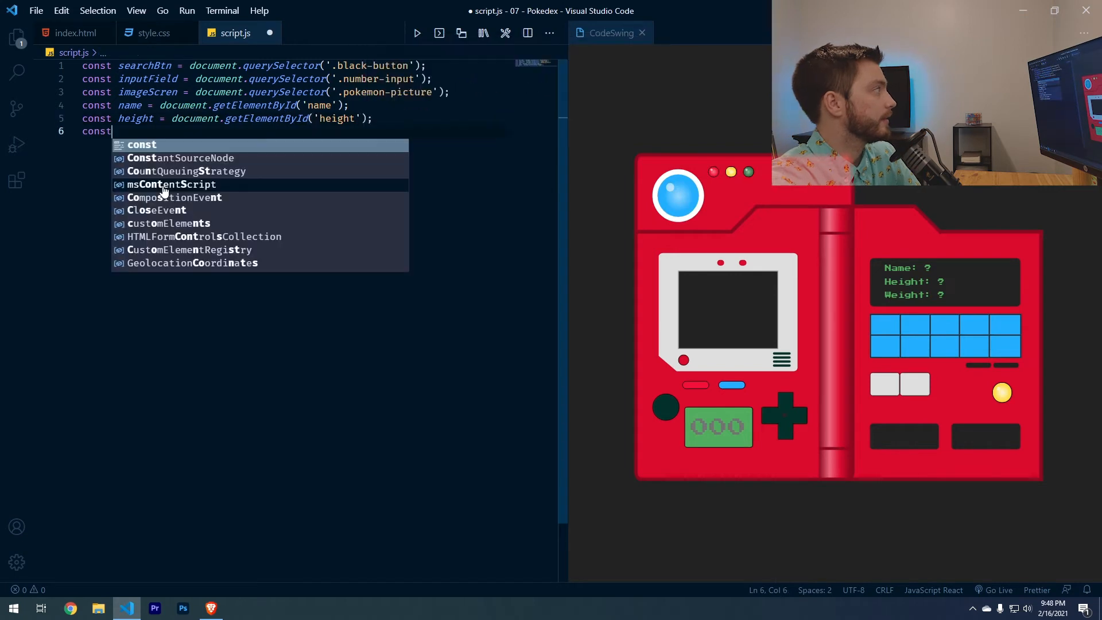
text(weight = document.getElementById('weight');)
text(const t)
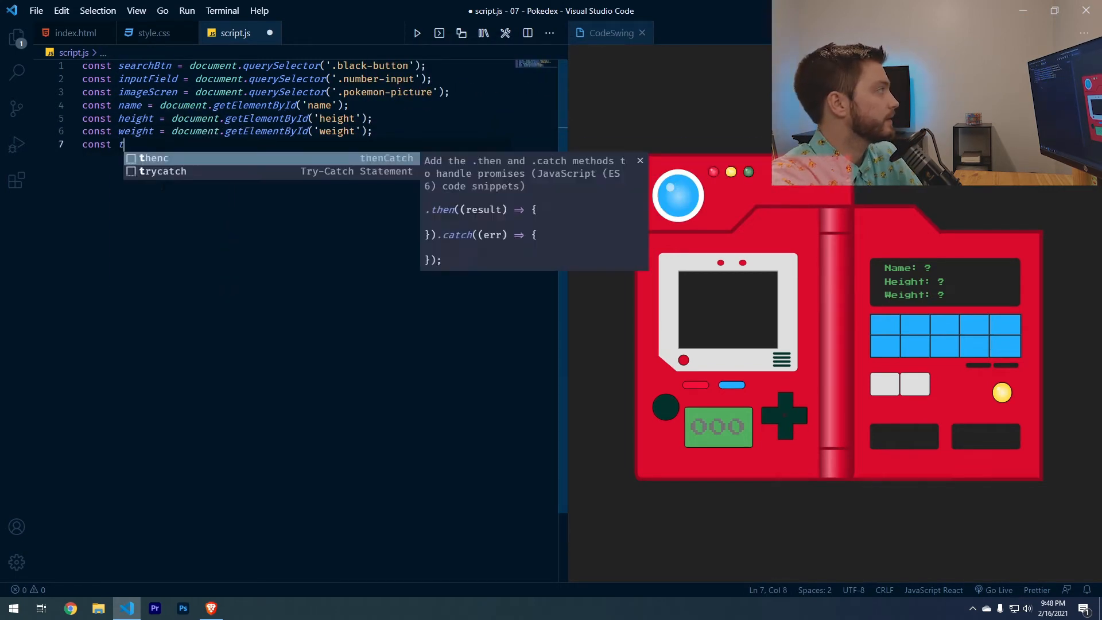
text(ype1 = document)
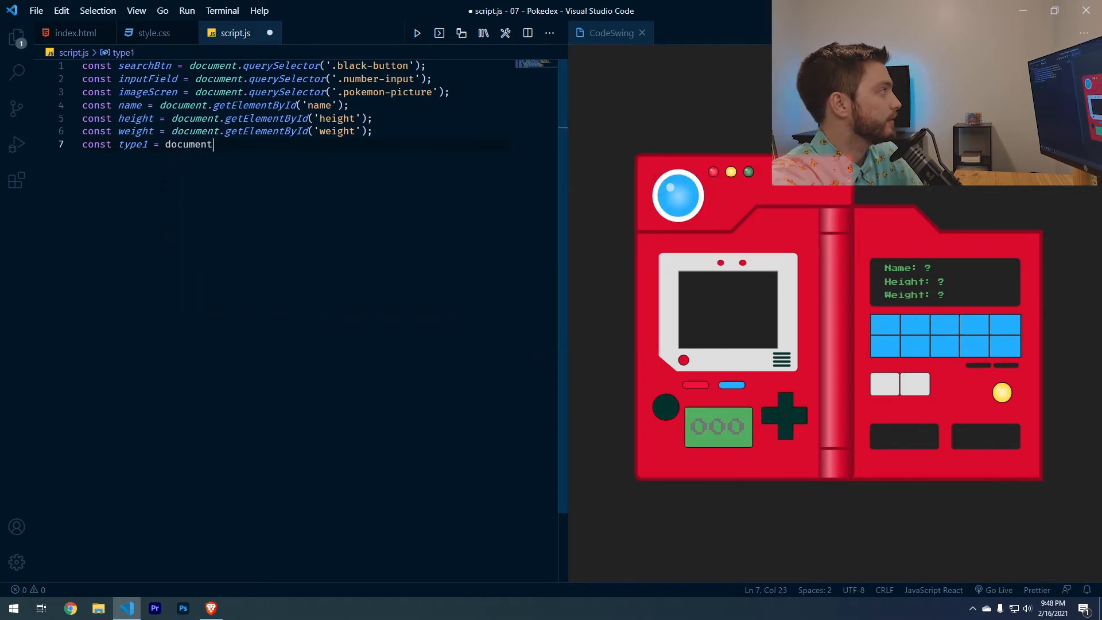
text(.getElementById)
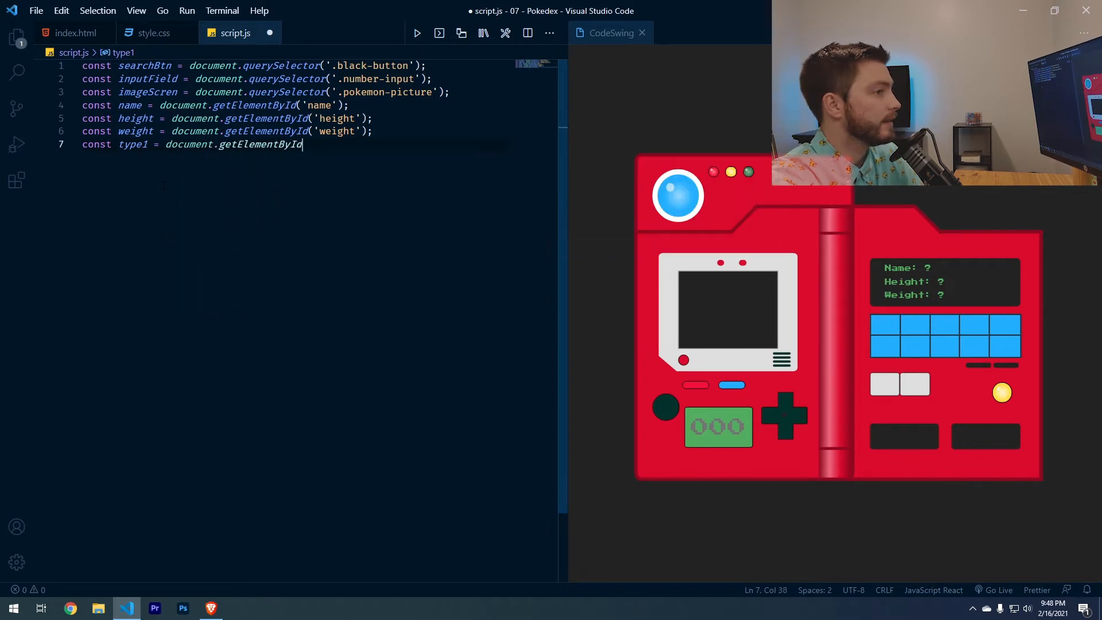
text(('type-1');)
text(const type2 = document.getElementById)
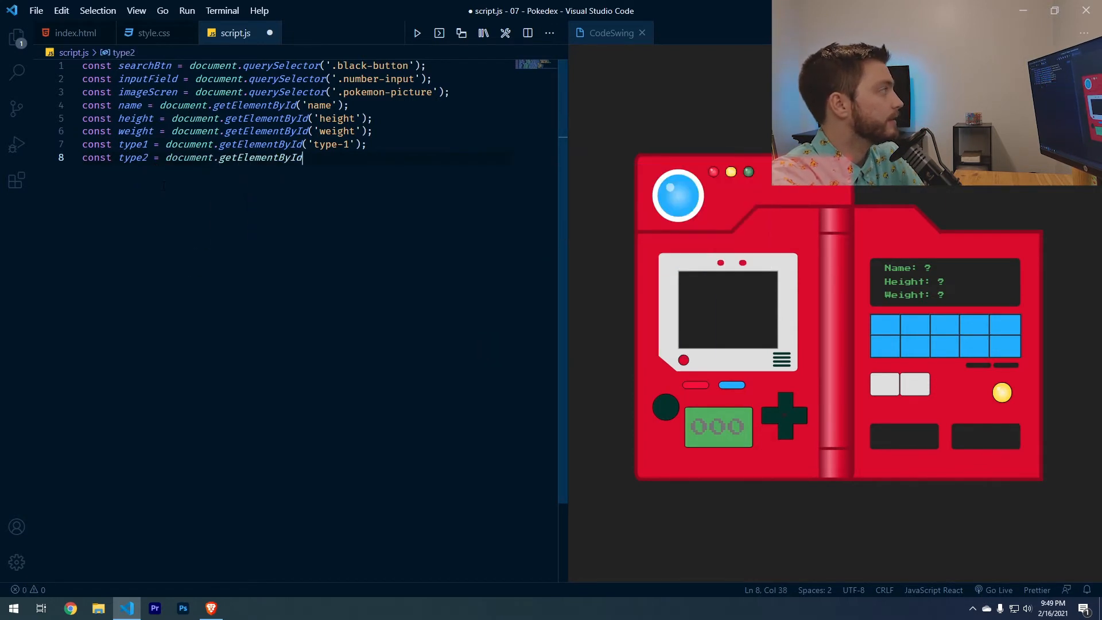
text(('type-2'))
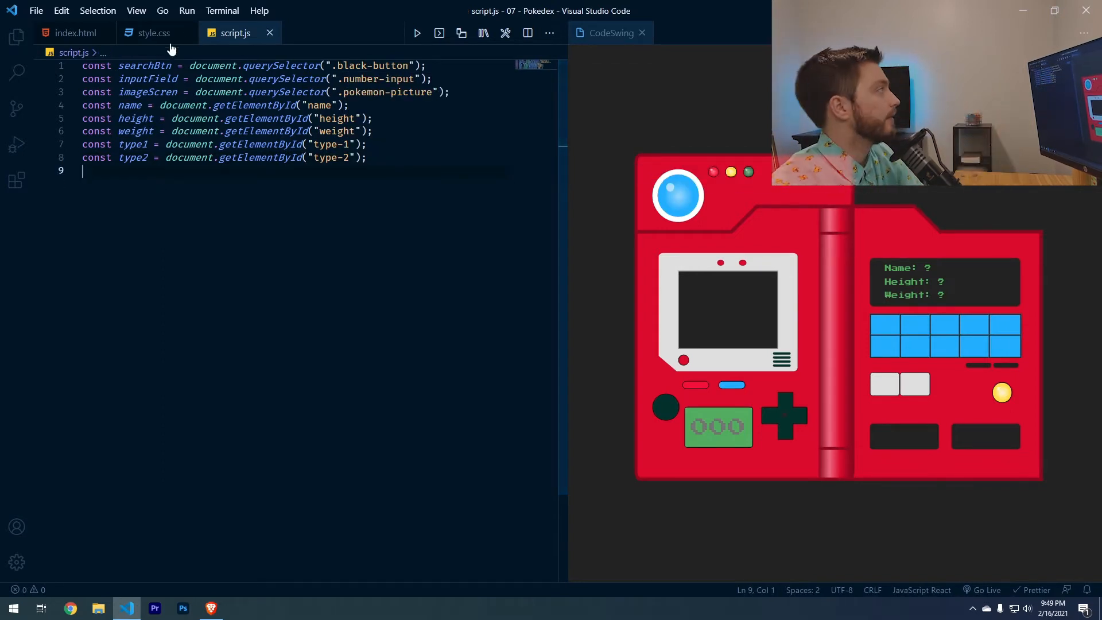
click(74, 32)
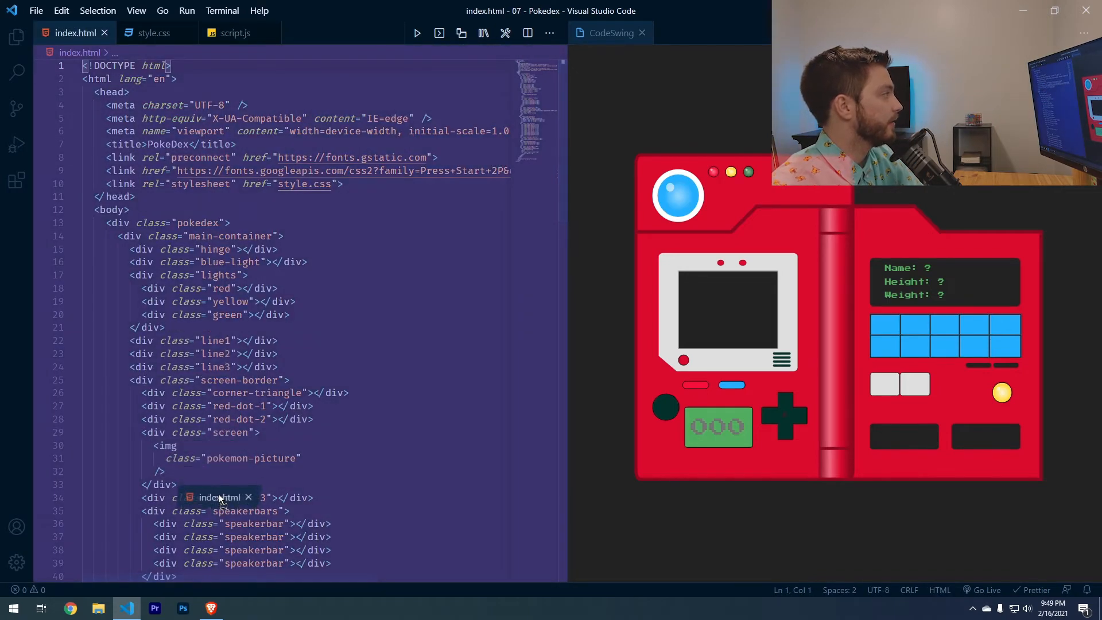
click(232, 32)
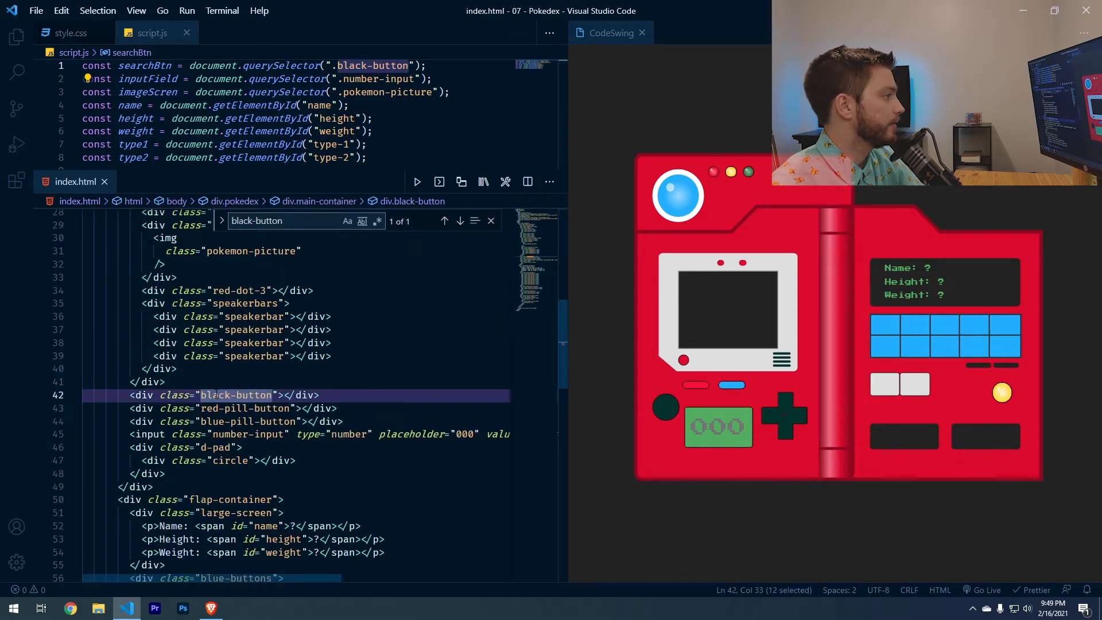
click(278, 394)
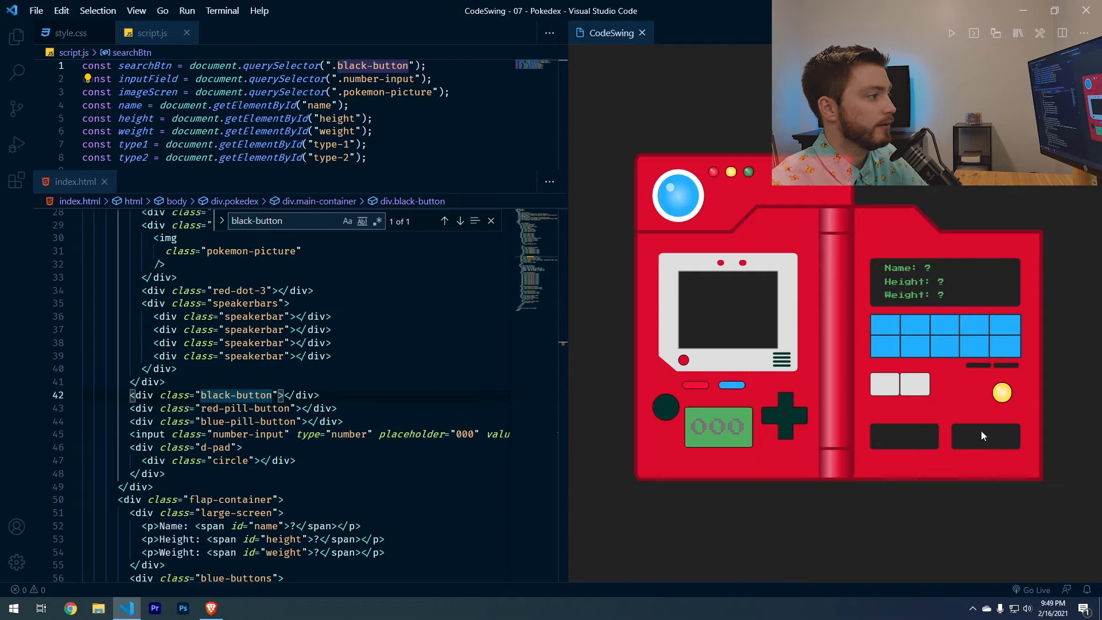
click(235, 32)
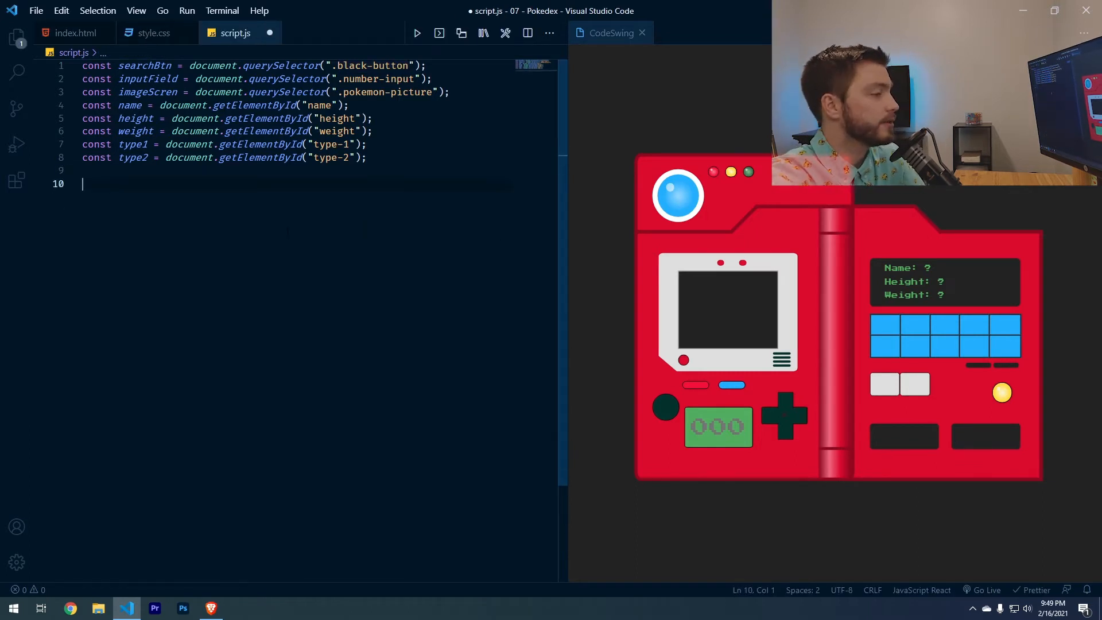
- Write const getPokemon = (num) => { fetch() } in script.js
text(const getPokem)
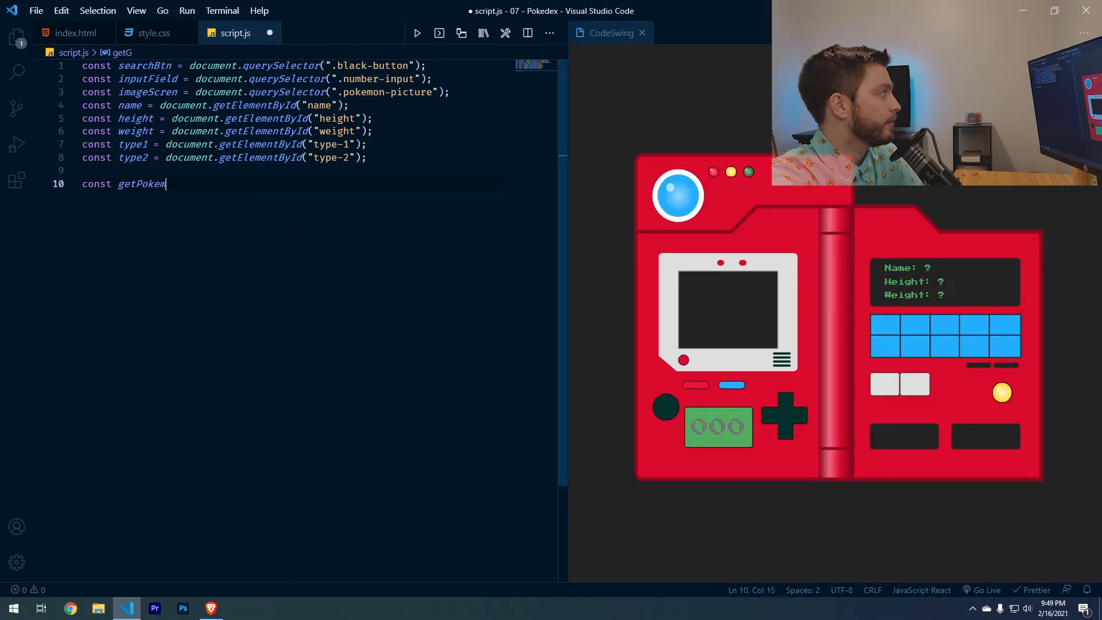
text(on = (num))
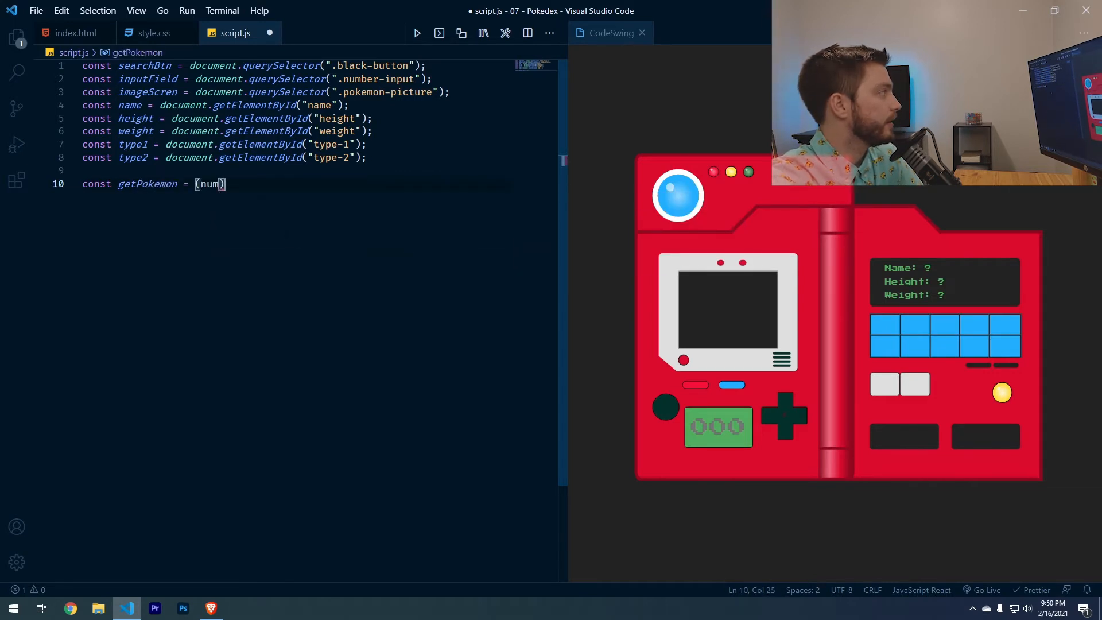
text(=> {)
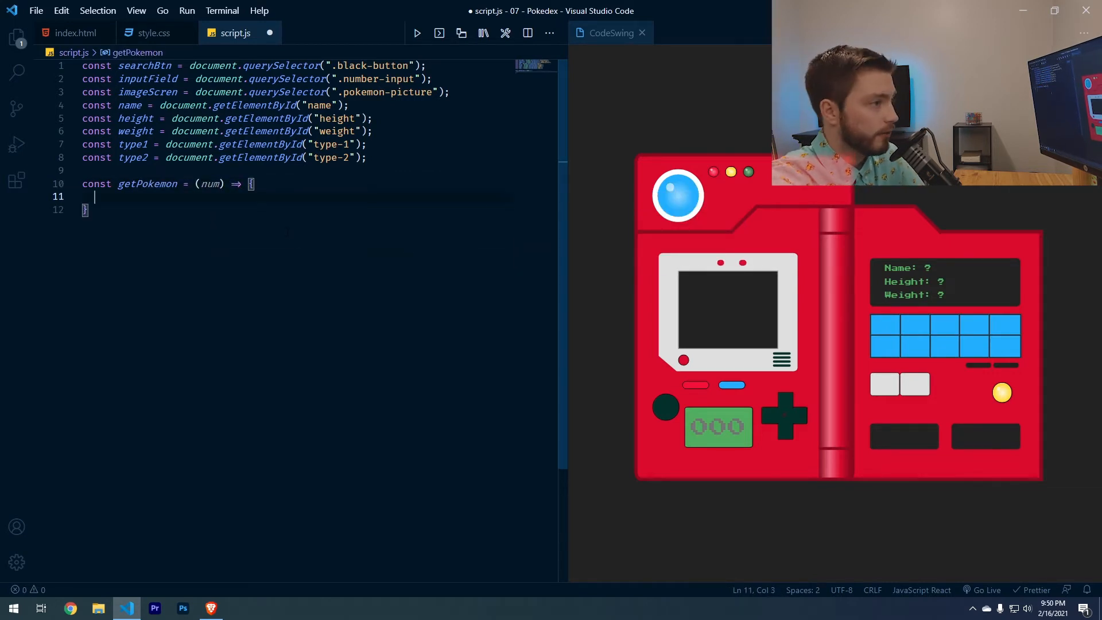
text(fetch())
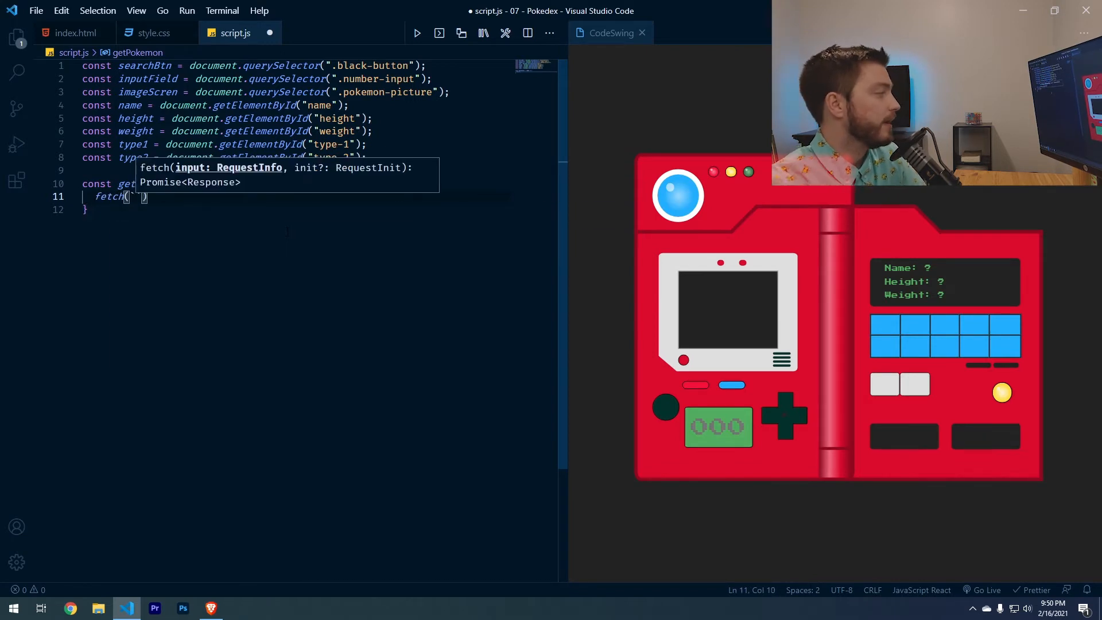
mouse_move(306, 615)
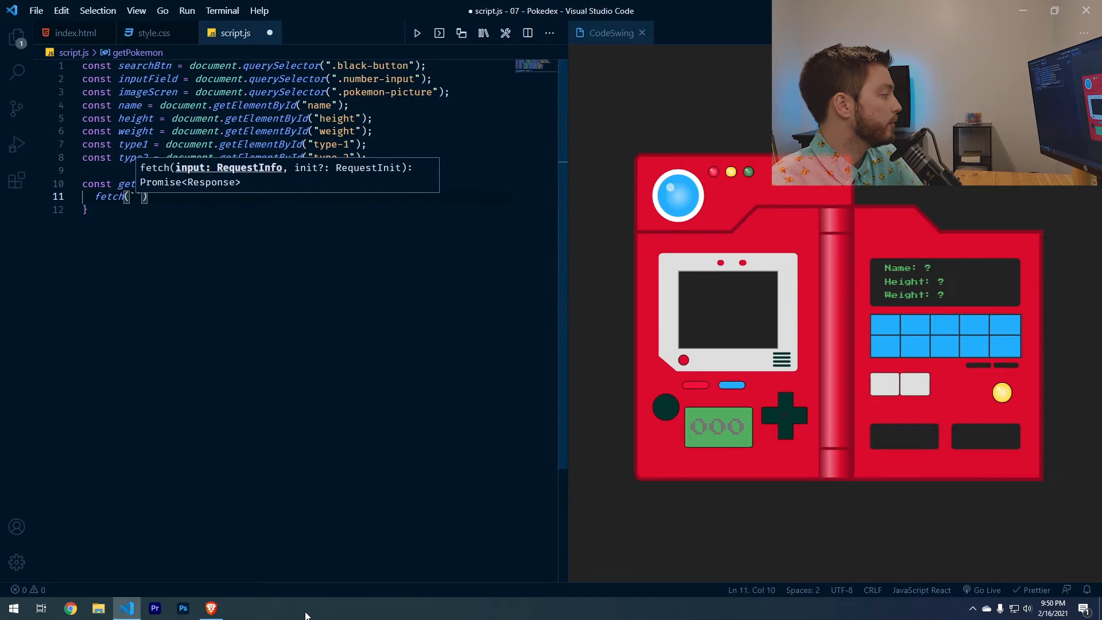
- Load pokeapi.co/api/v2/pokemon/63 in Brave and look through Abra's JSON data
click(210, 608)
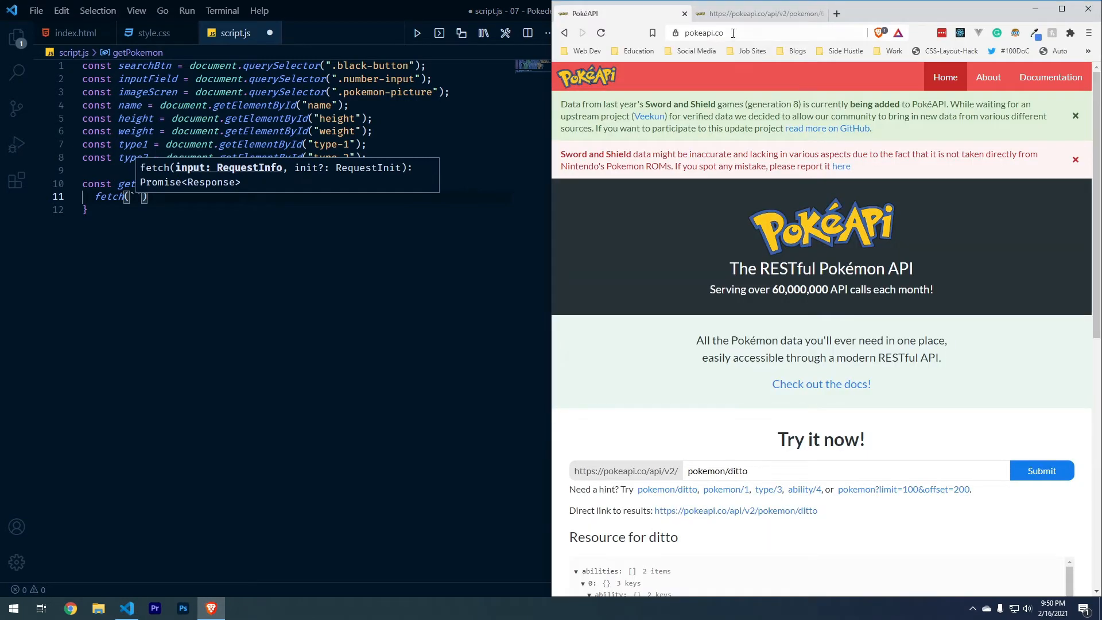
click(732, 32)
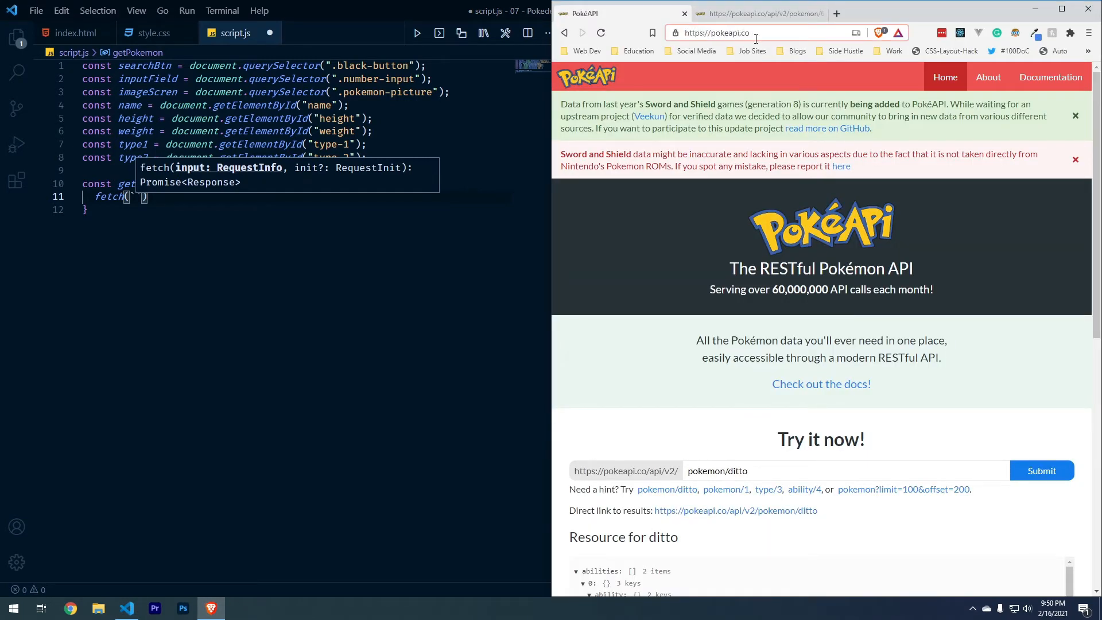
click(759, 14)
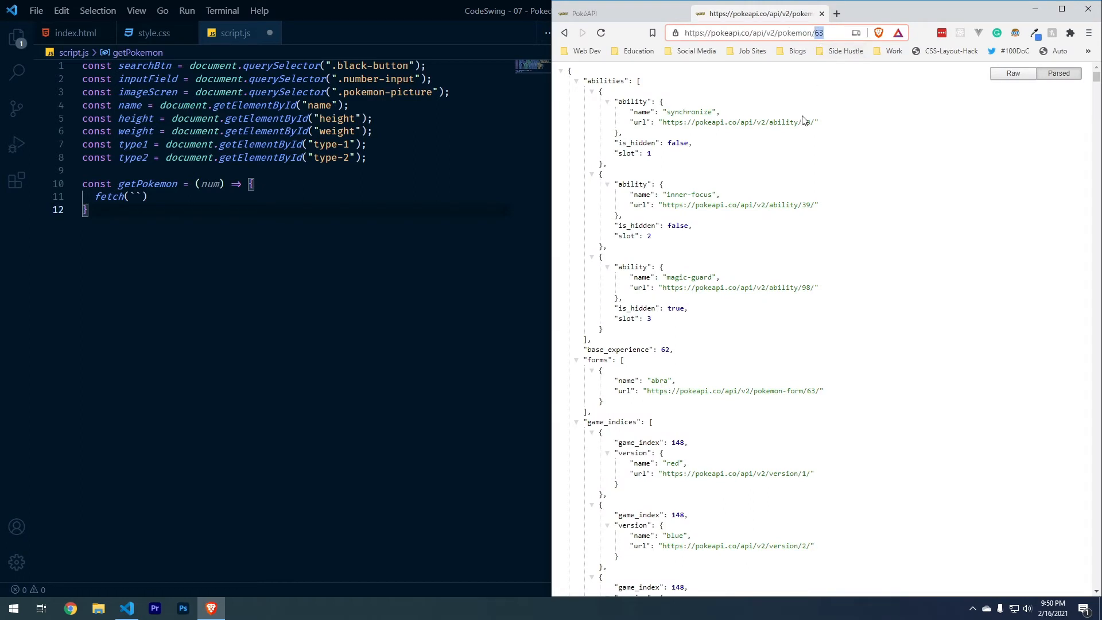
scroll(down, 3)
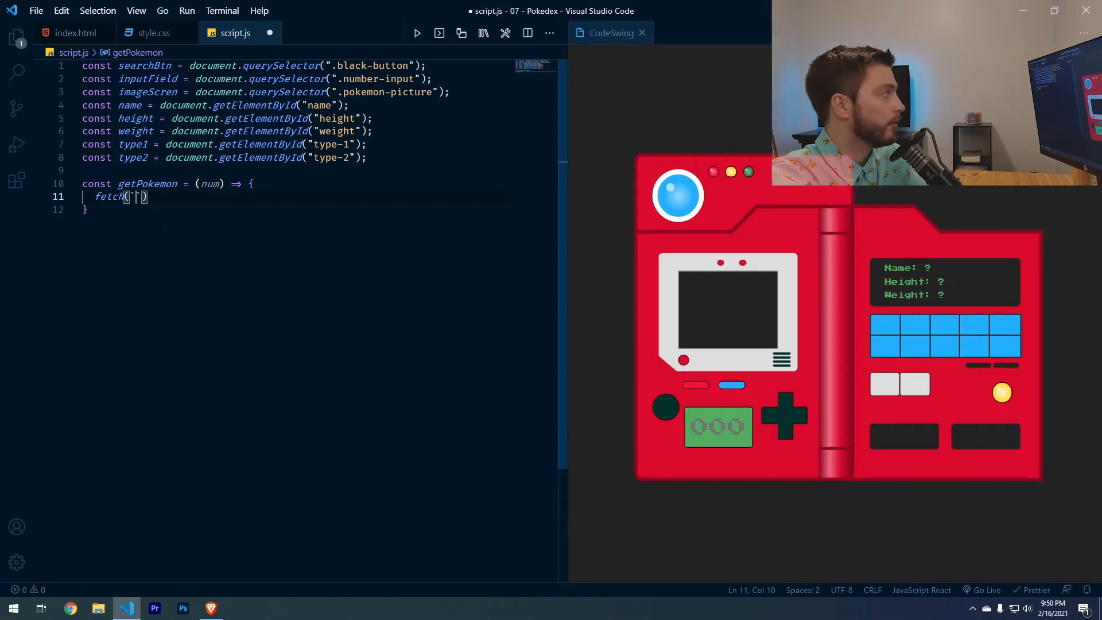
text(https:/)
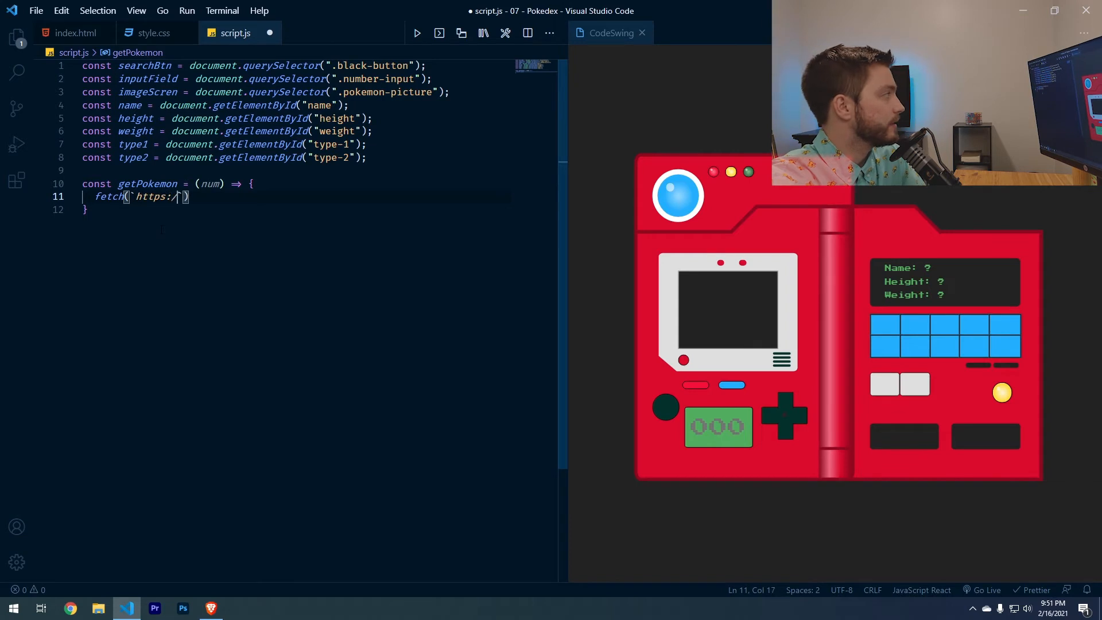
text(/pokeapi.c)
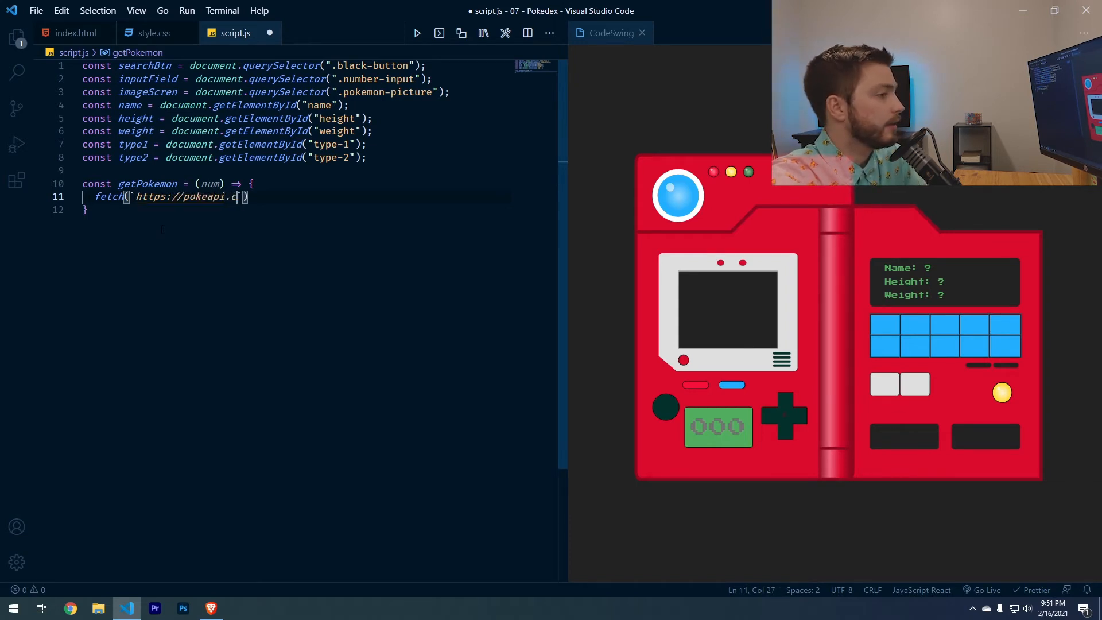
text(o/api/)
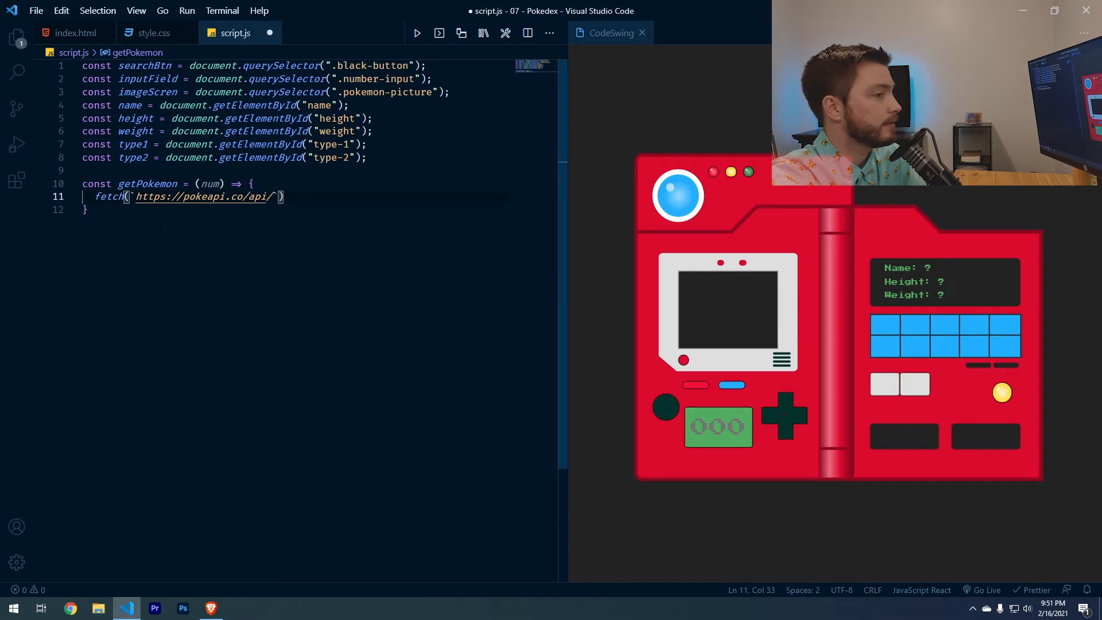
text(v2/pokemon)
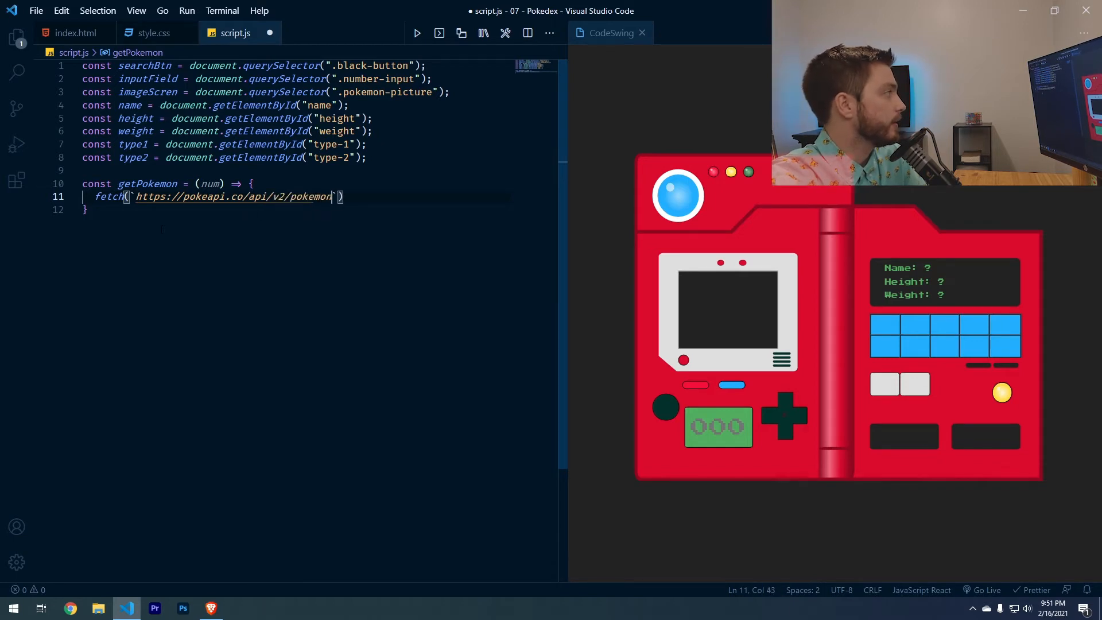
text(${})
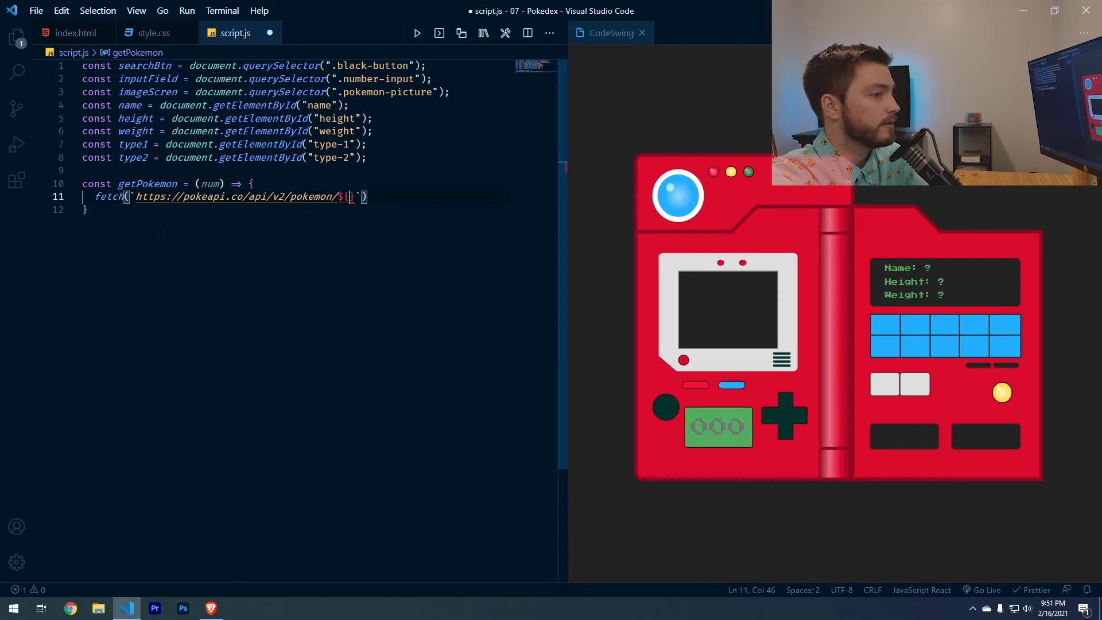
text(num)
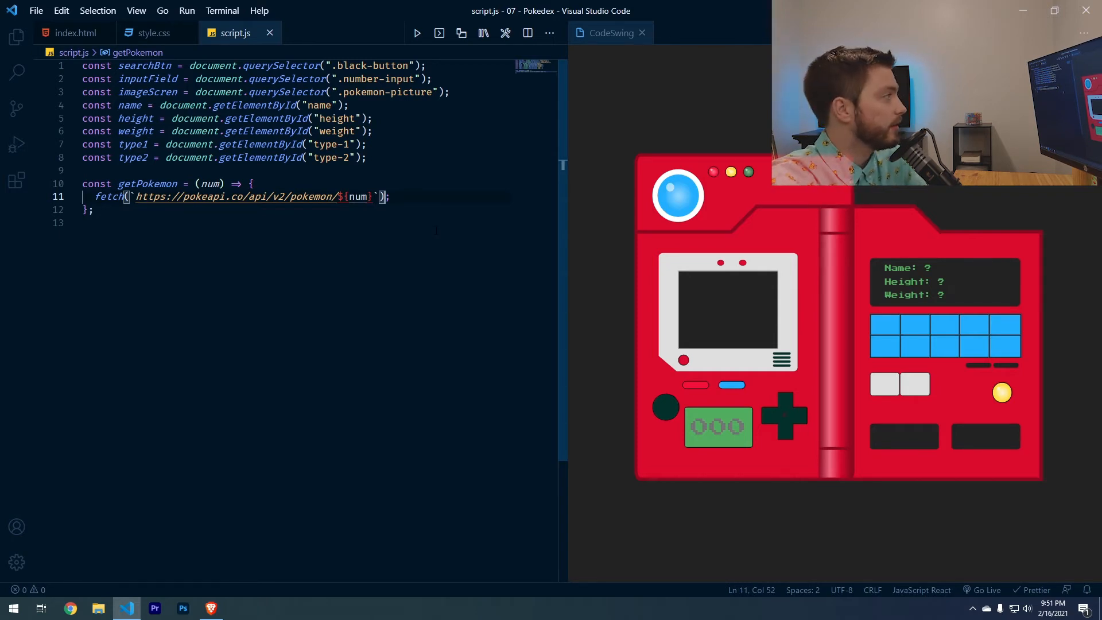
text(.then((res) => res.json());)
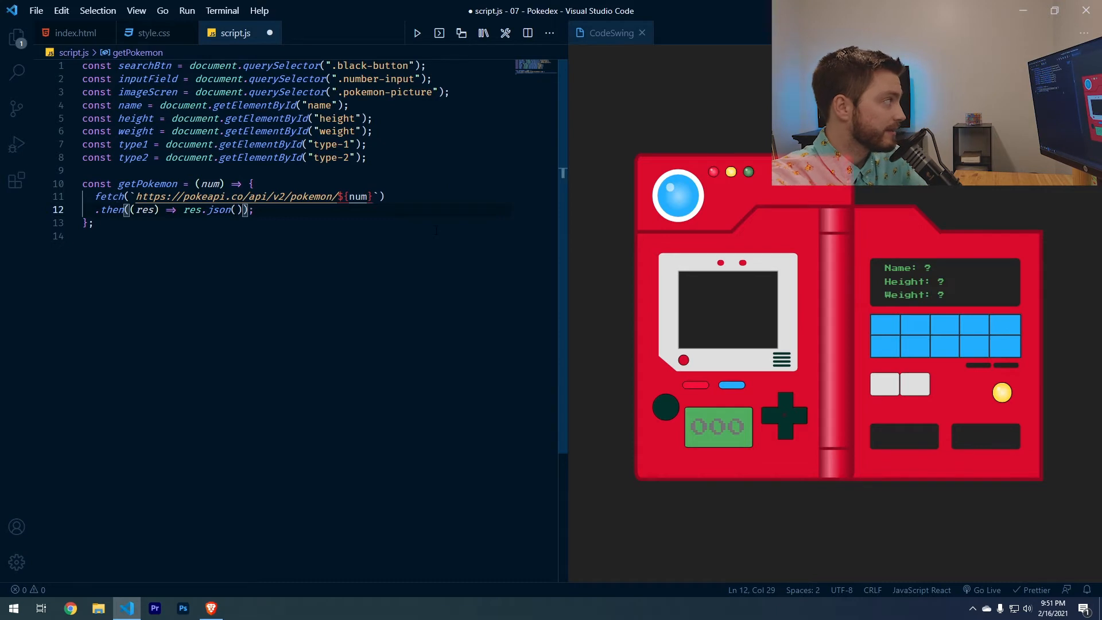
text(.then((data) => {)
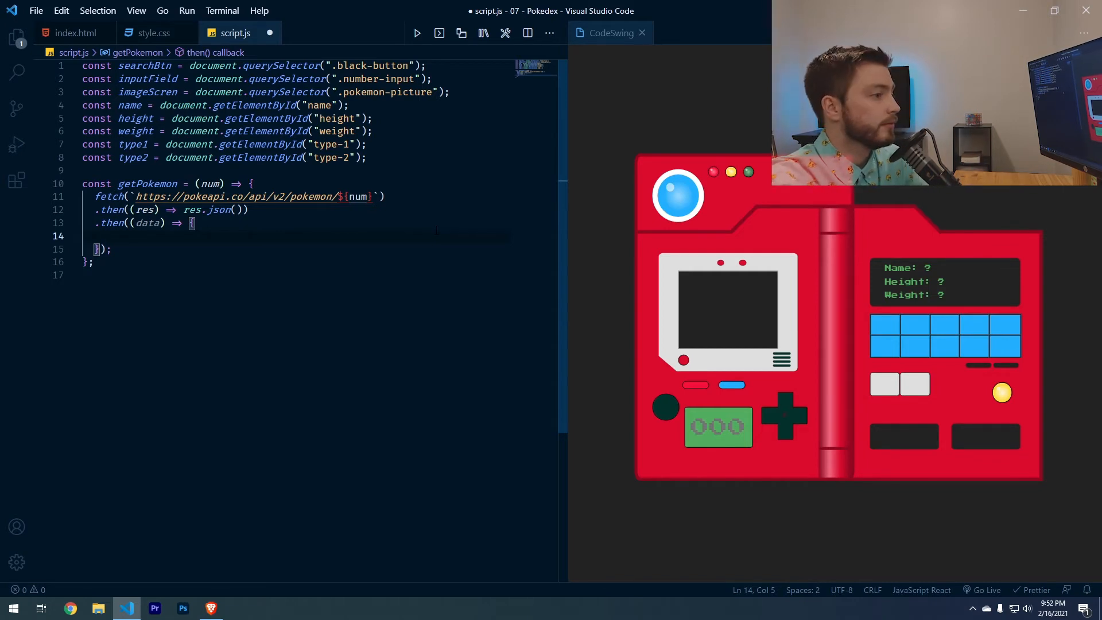
text(imageScreen.se)
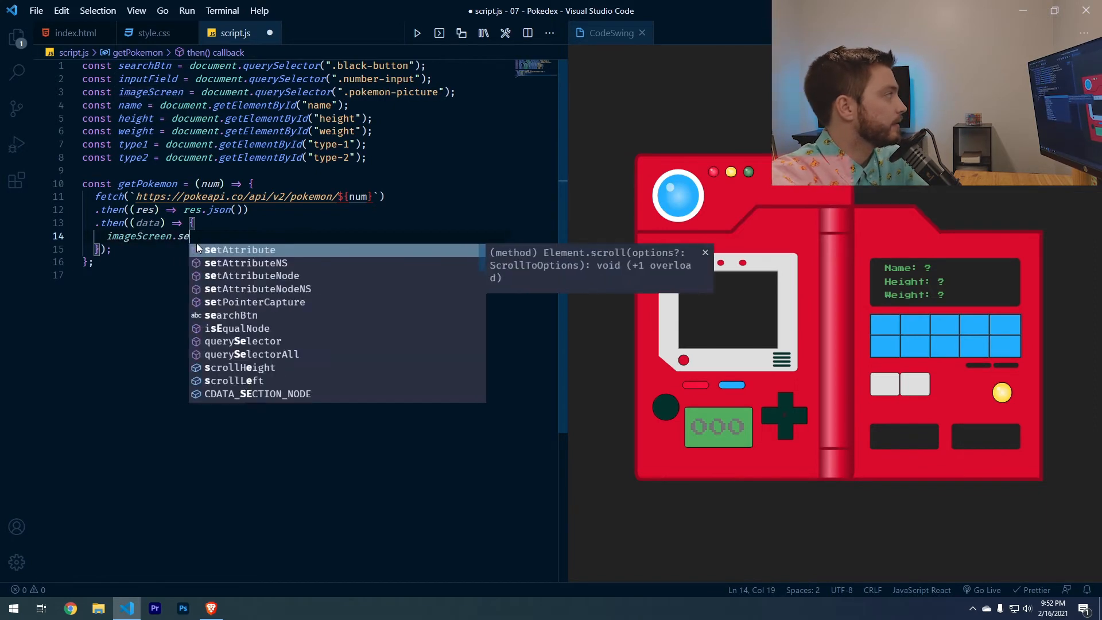
text(rc = `)
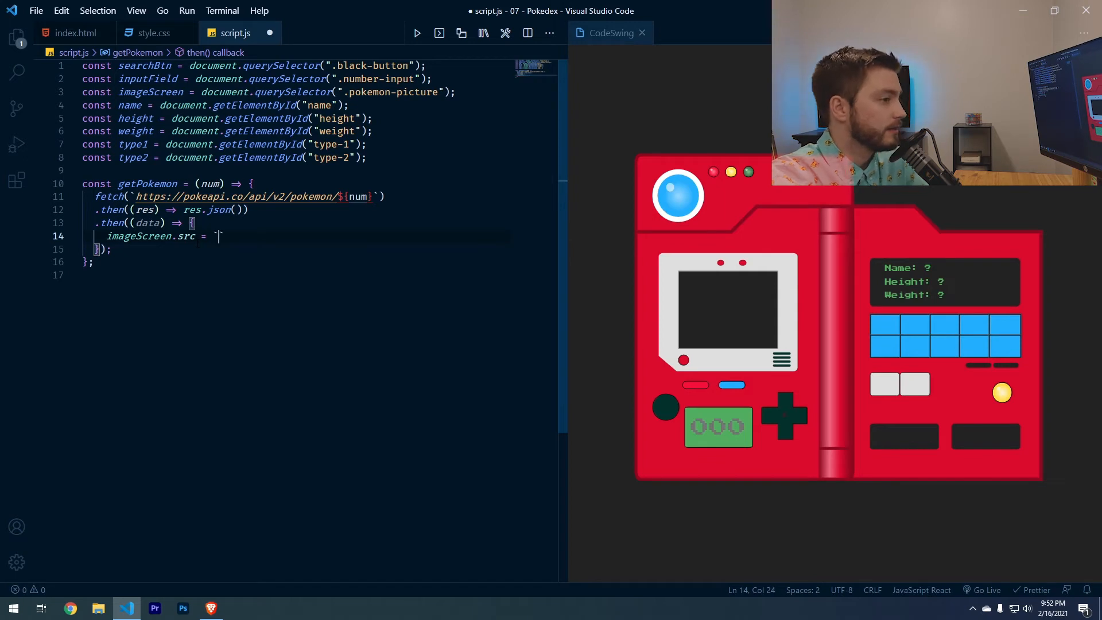
text(https://)
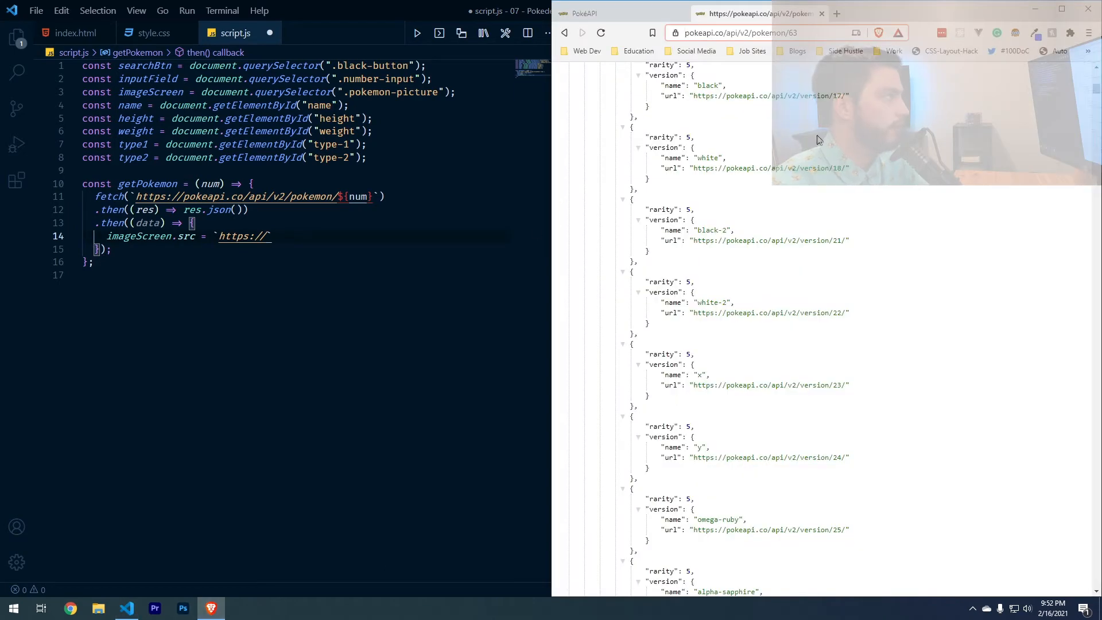
- Collapse the long JSON lists and copy Abra's official-artwork front_default URL under sprites
scroll(up, 3)
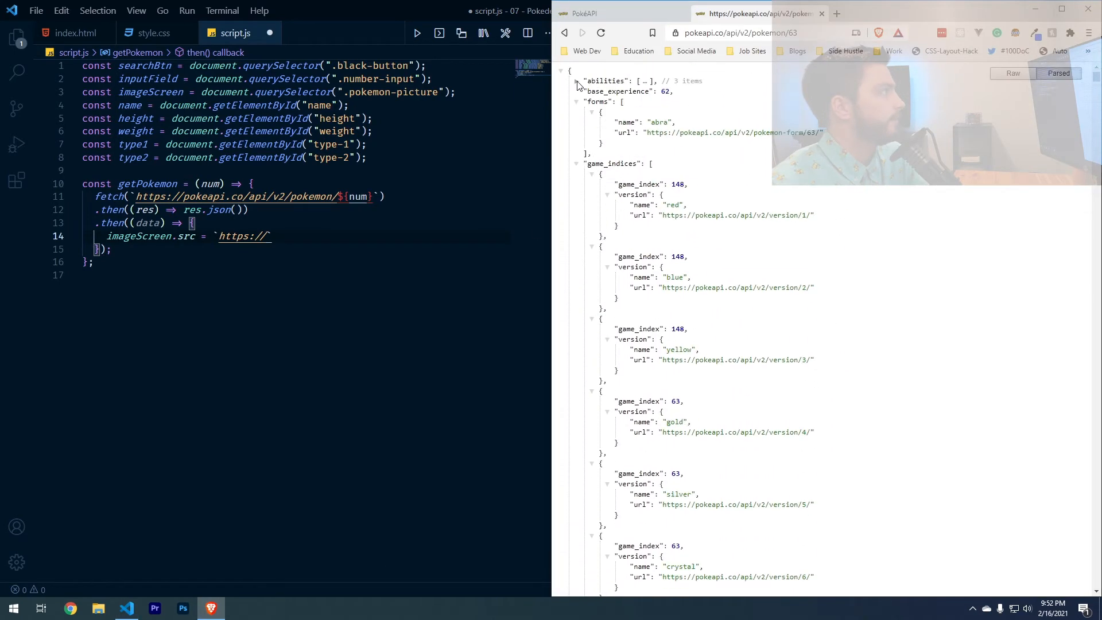
click(576, 101)
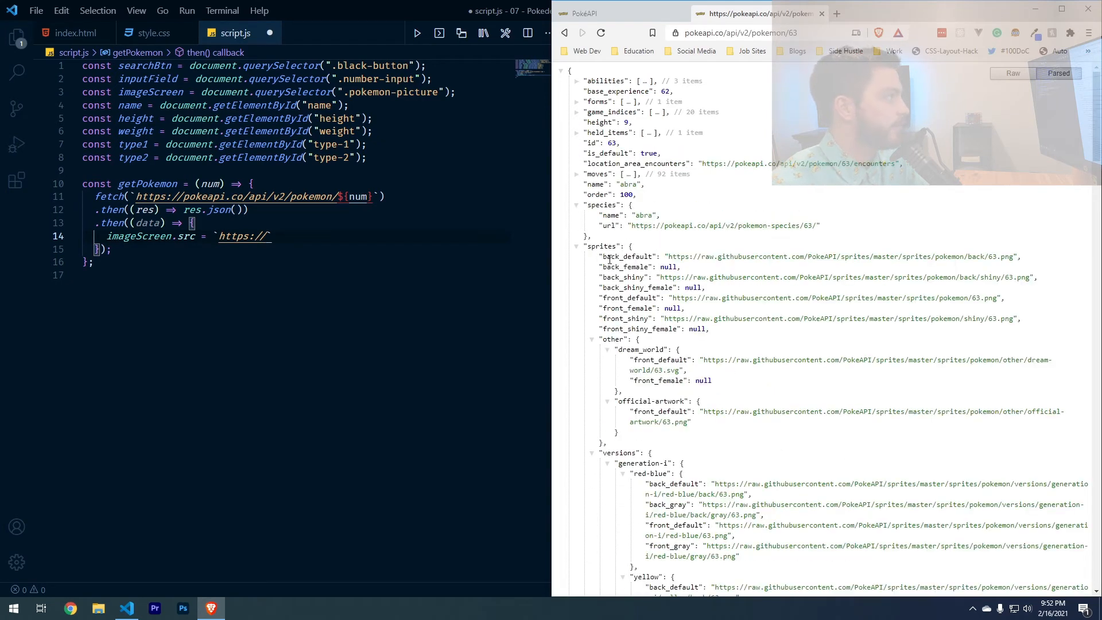
mouse_move(711, 411)
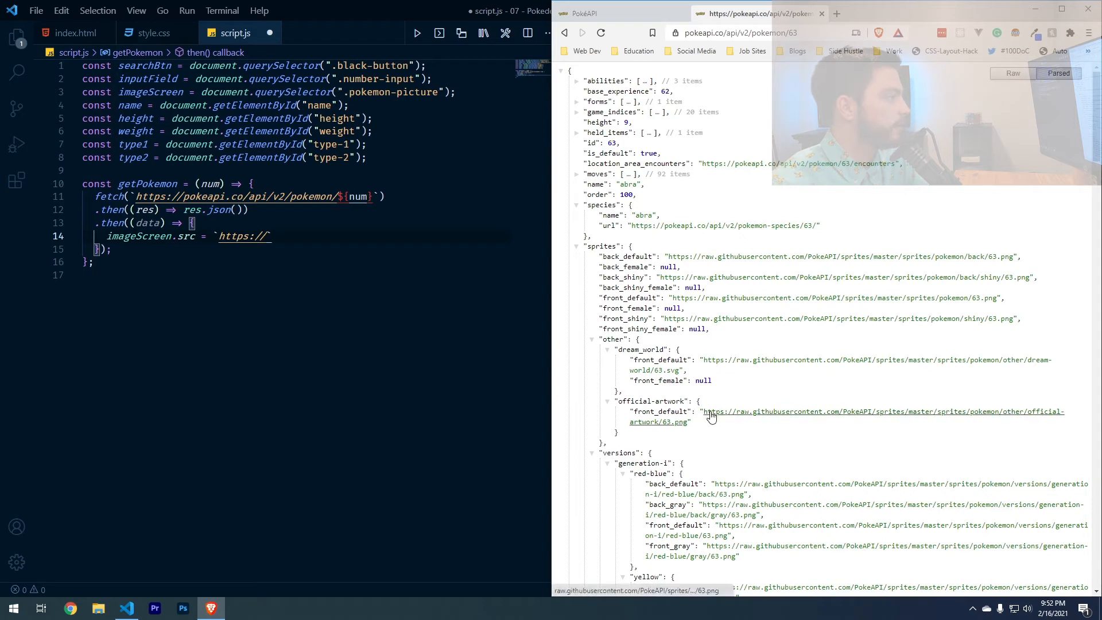
click(709, 411)
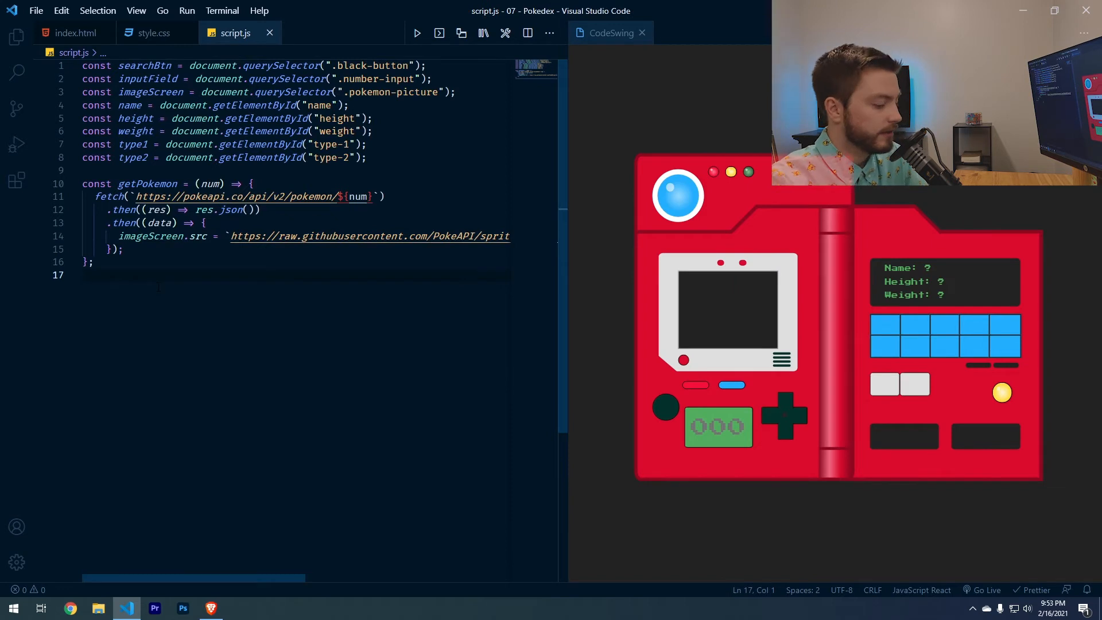
- Add searchBtn.addEventListener("click", () => getPokemon(inputField.value)) below getPokemon
key(enter)
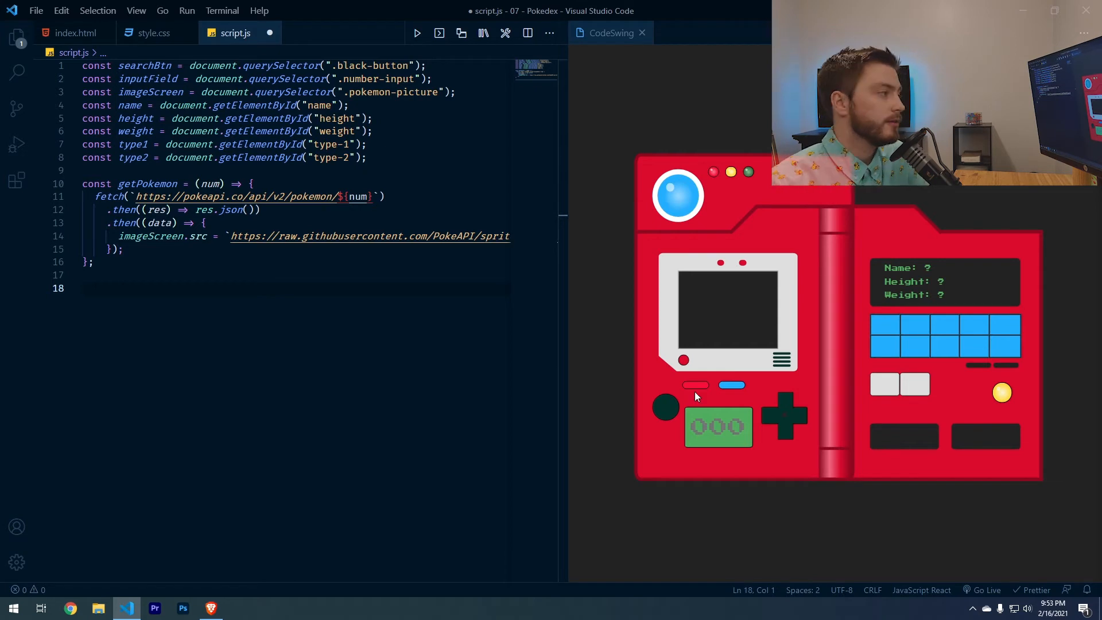
text(searchBtn.)
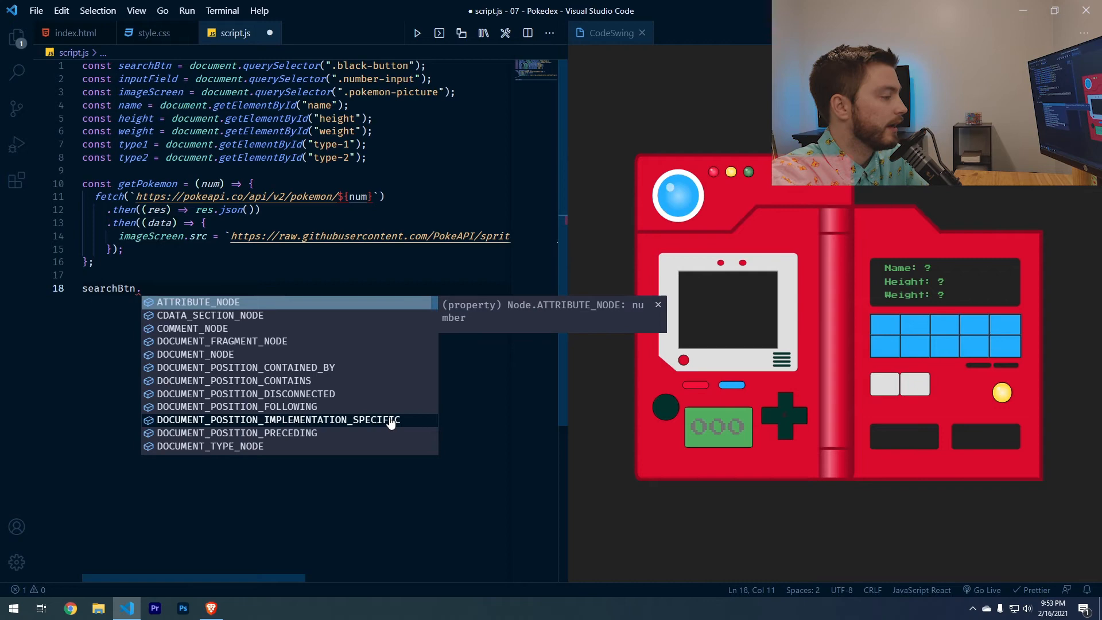
text(addEventListener("click", () =)
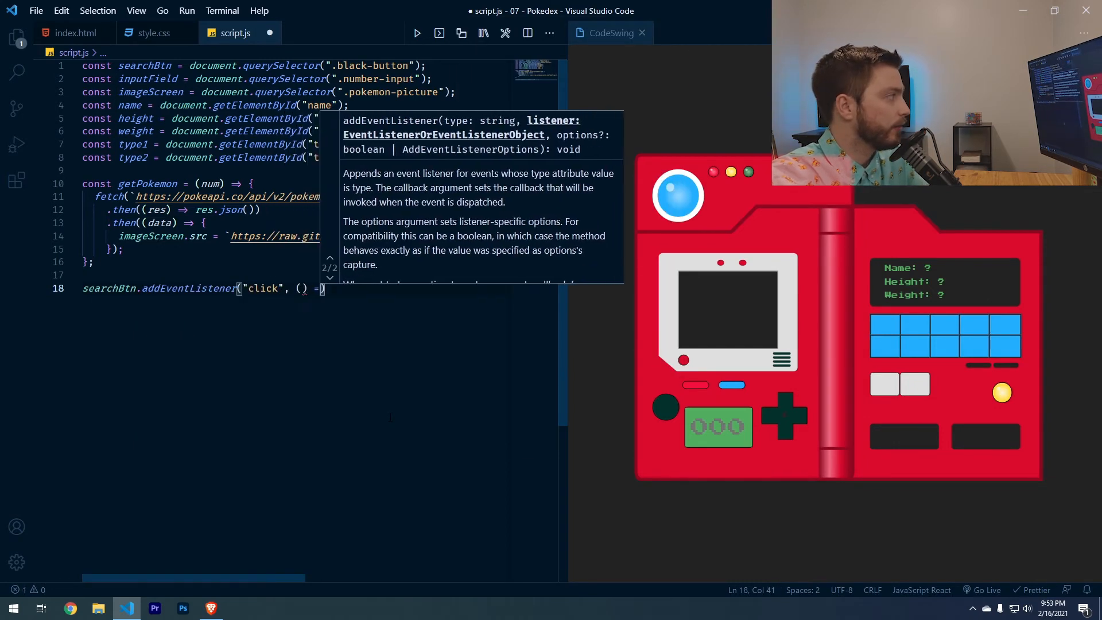
text(getPokemon(num)
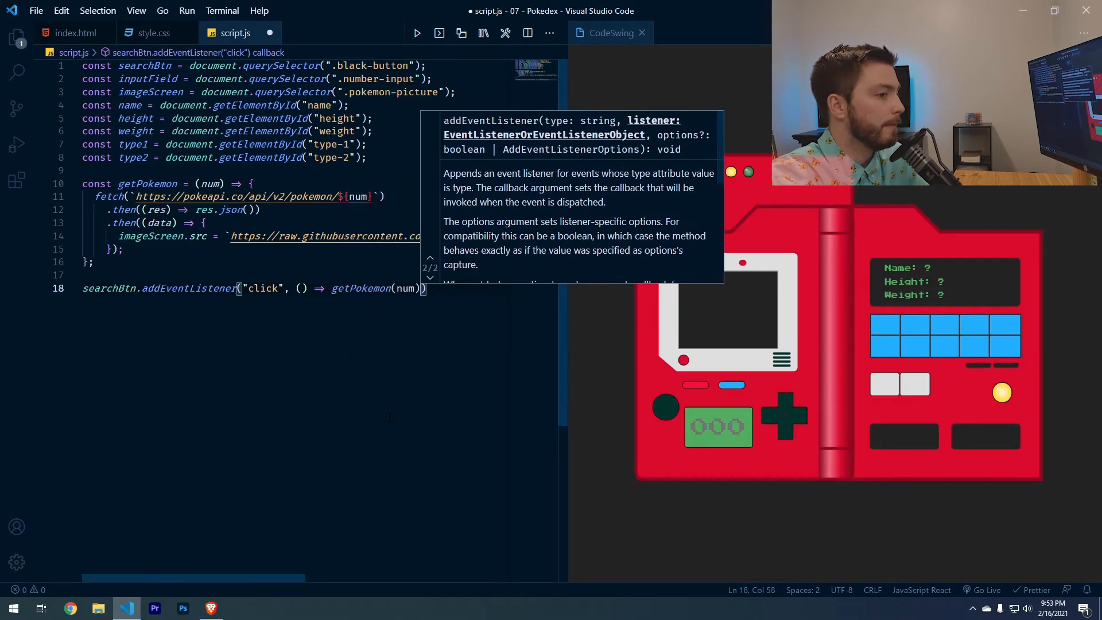
text(inputField.value)
click(718, 427)
text(123)
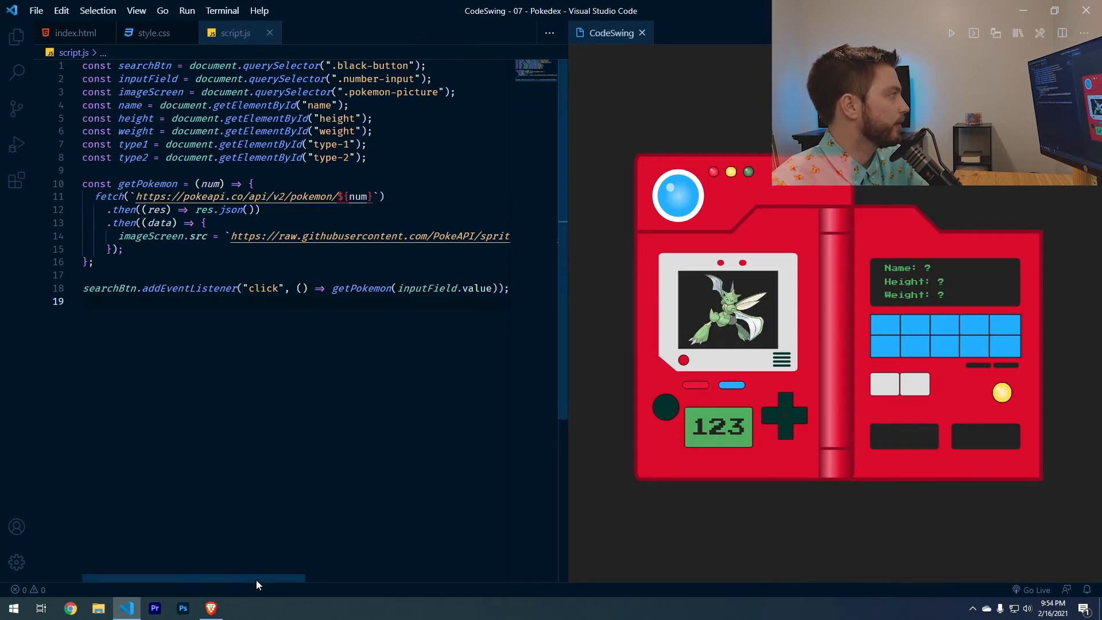
key(enter)
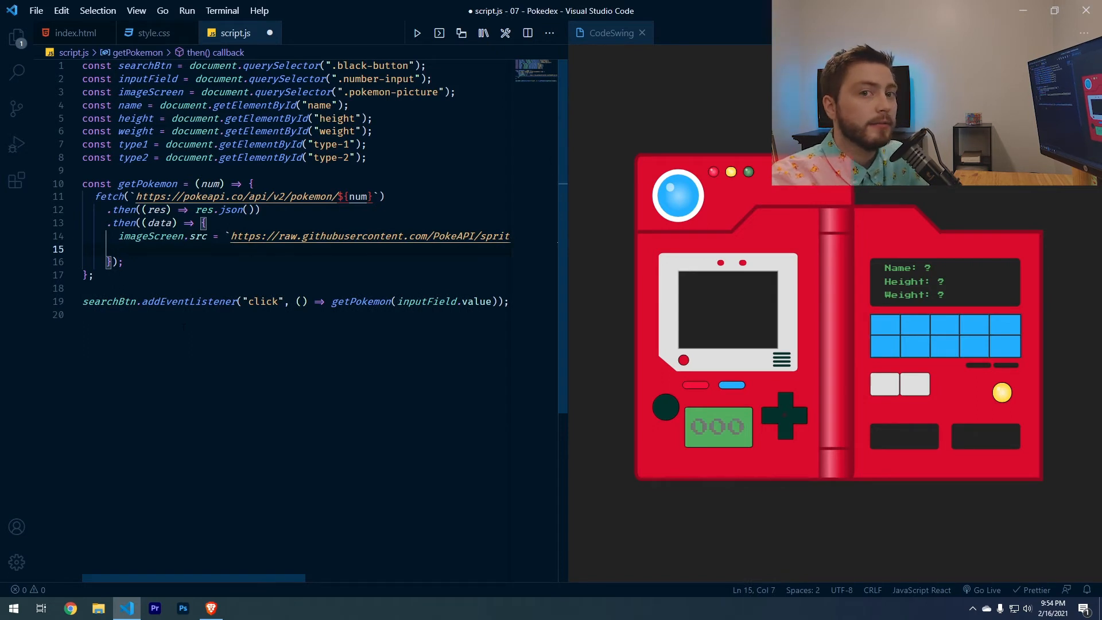
- Set nameScreen.innerHTML to data.name and height to ${data.height * 10} cm
text(name.)
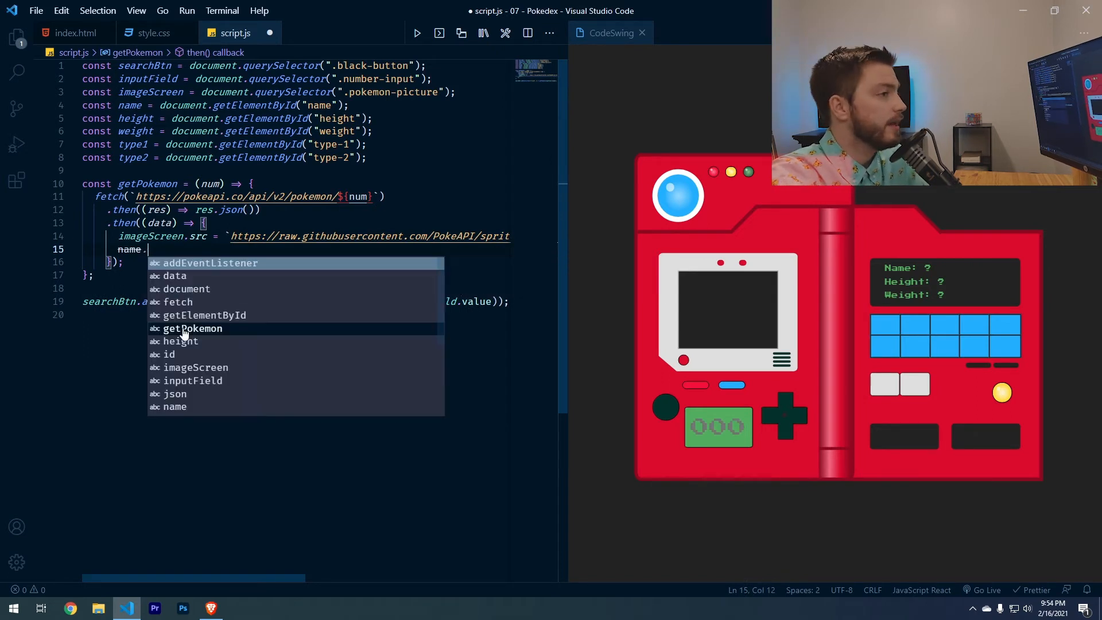
text(innerHTML =)
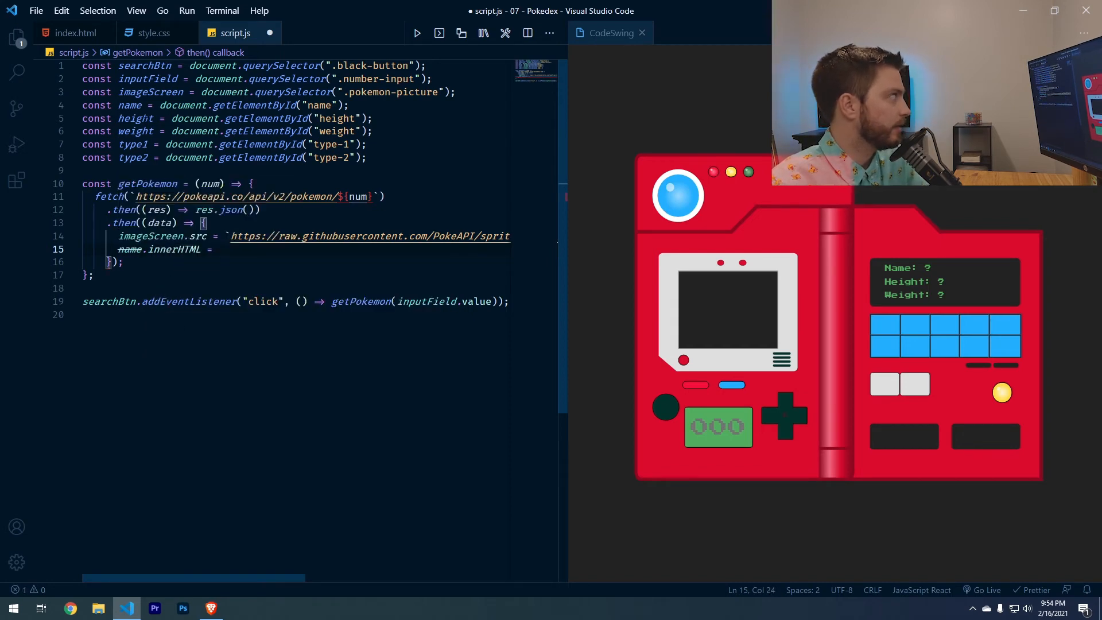
click(130, 104)
text(Screen)
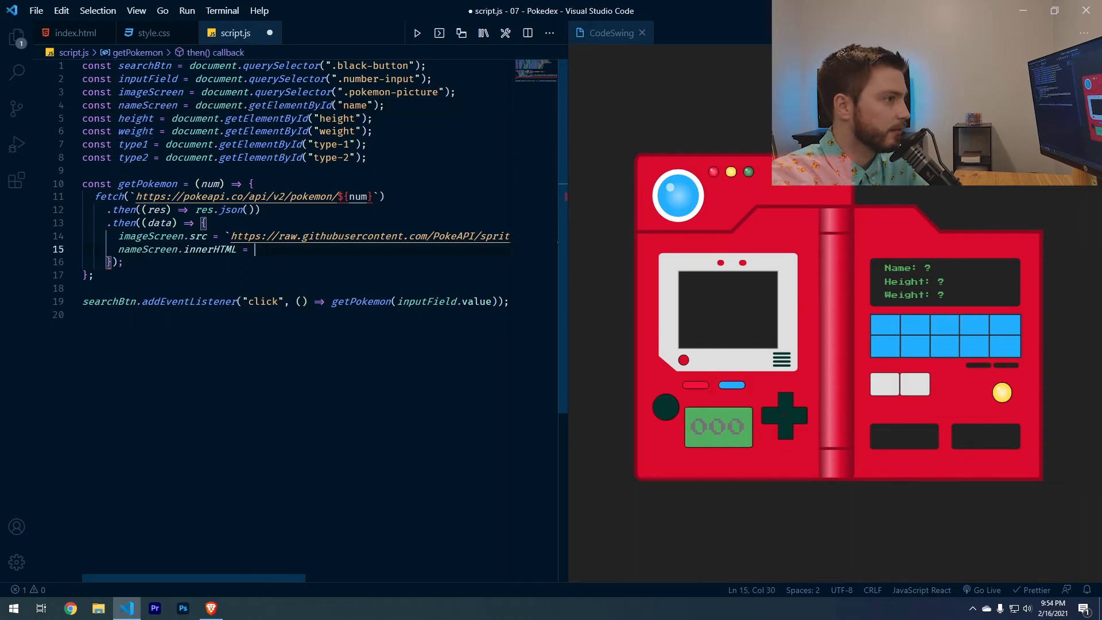
text(data.name;)
text(height.innerHTML =)
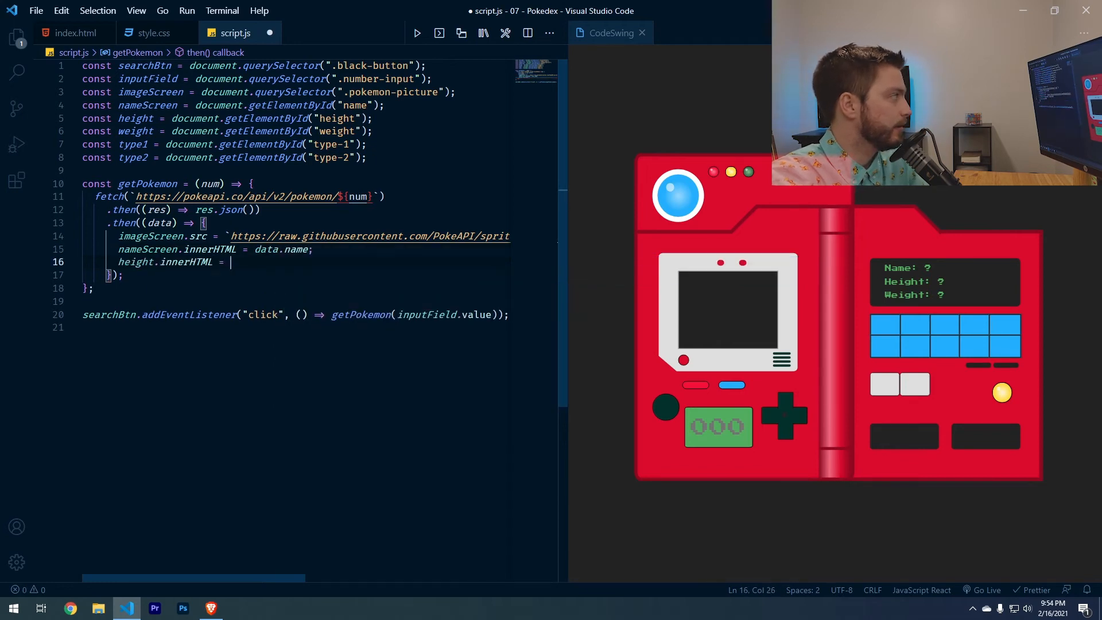
text(``)
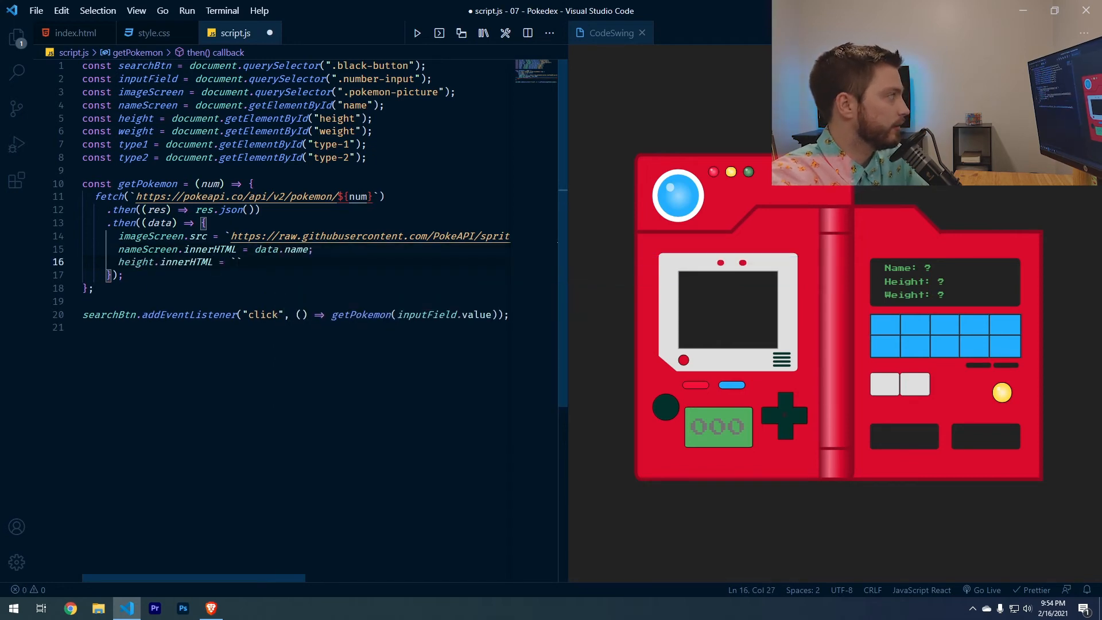
text(${})
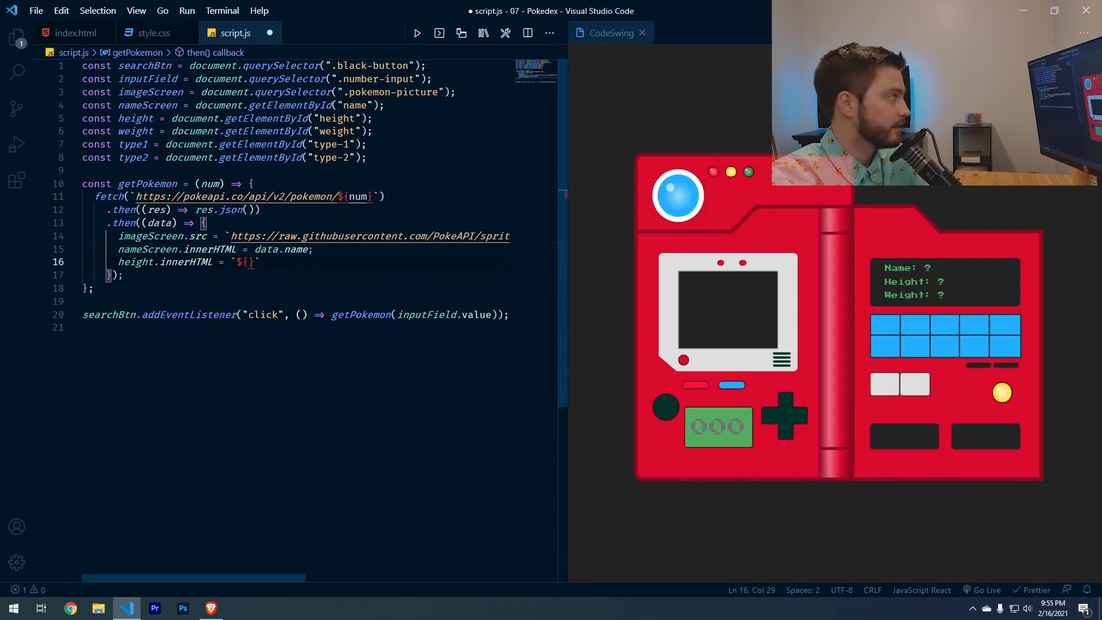
text(data.height * 10)
text(weight.innerHTML = `$)
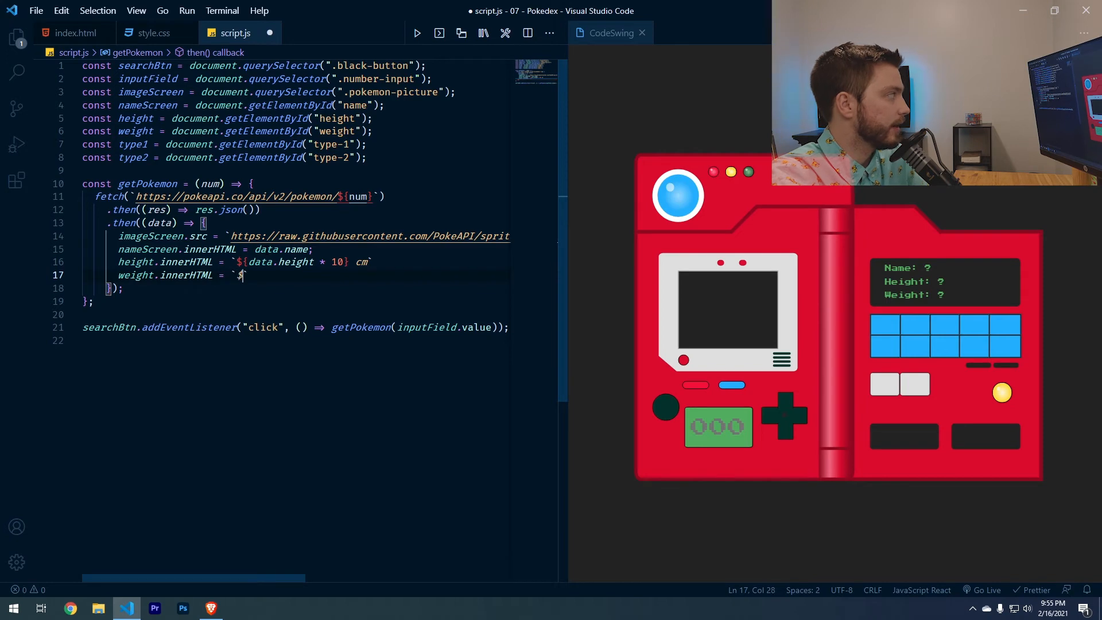
- Set weight to ${data.weight / 10} kg and type1.innerHTML to data.types[0].type.name, then save
text({})
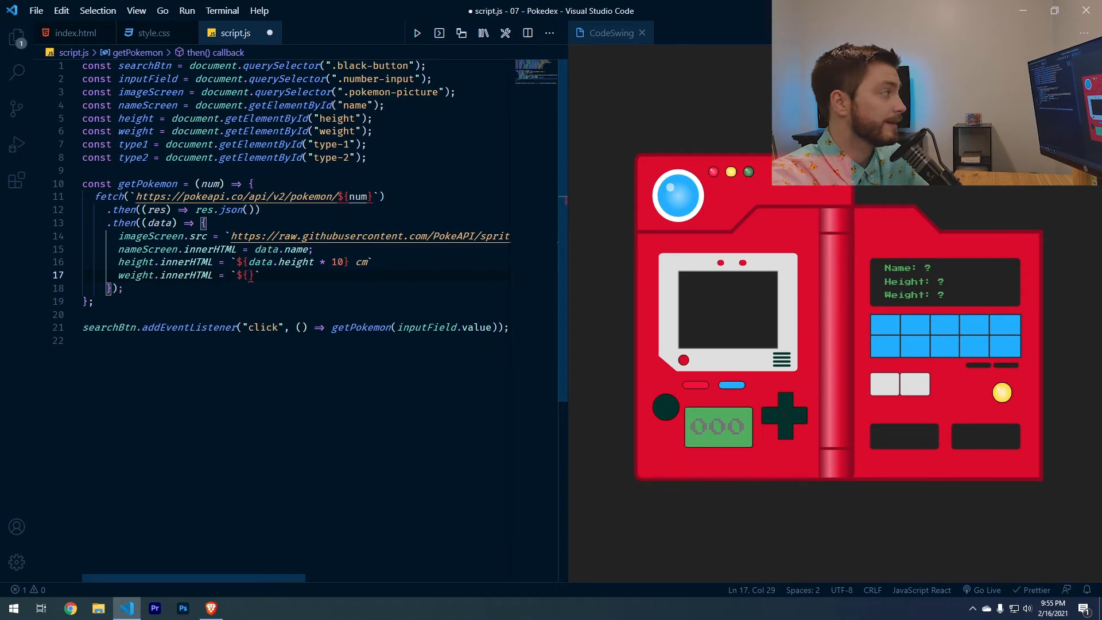
text(data.weight)
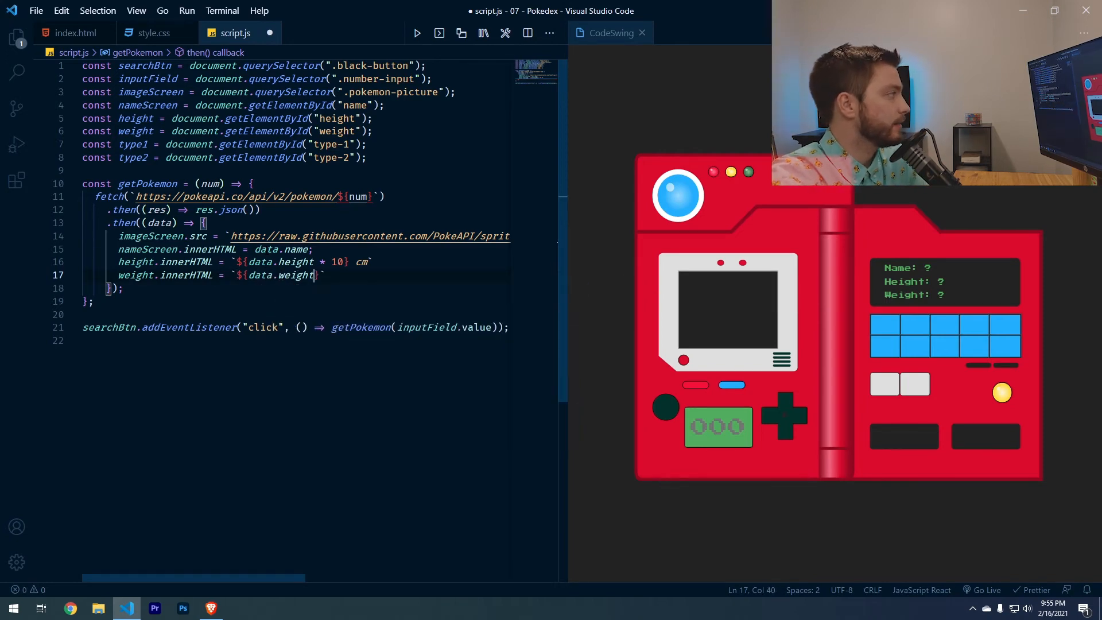
text(/ 10} kg)
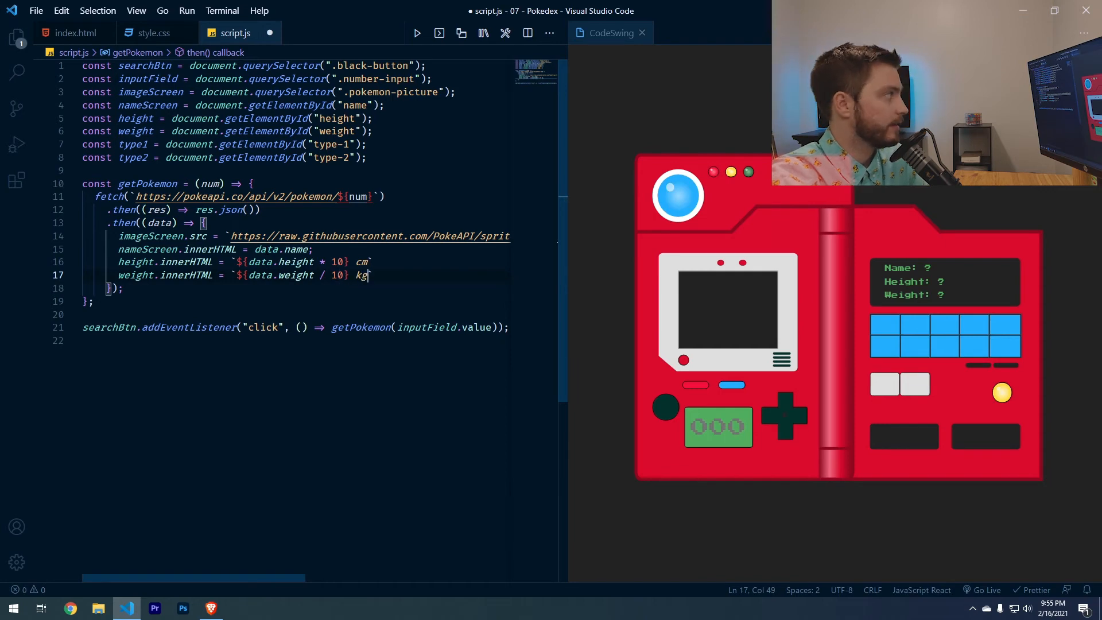
text(type1.)
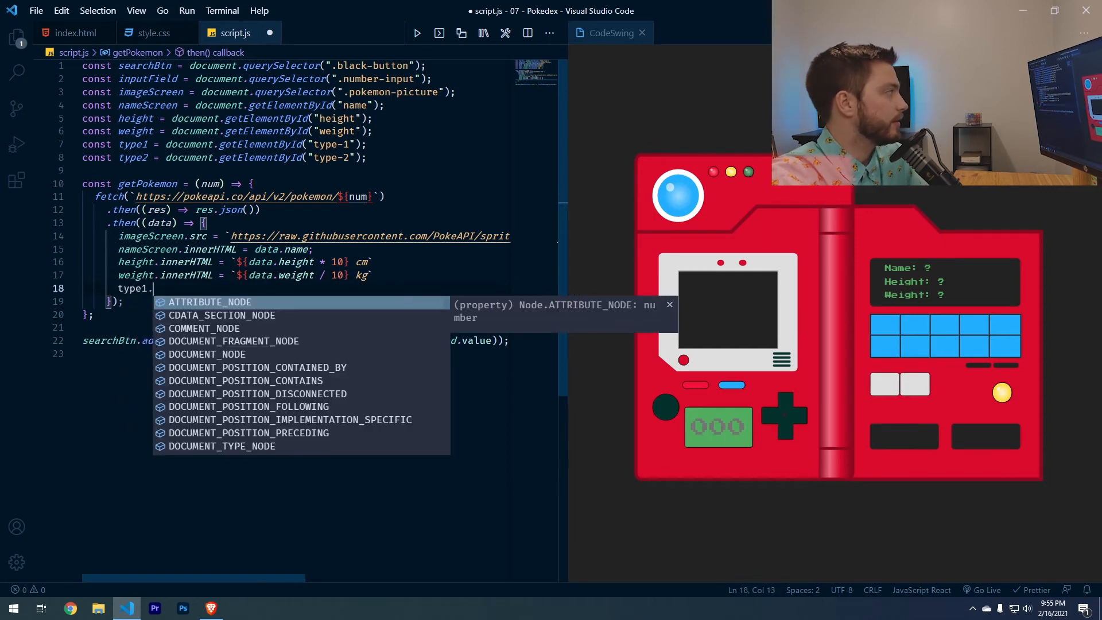
text(innerHTML)
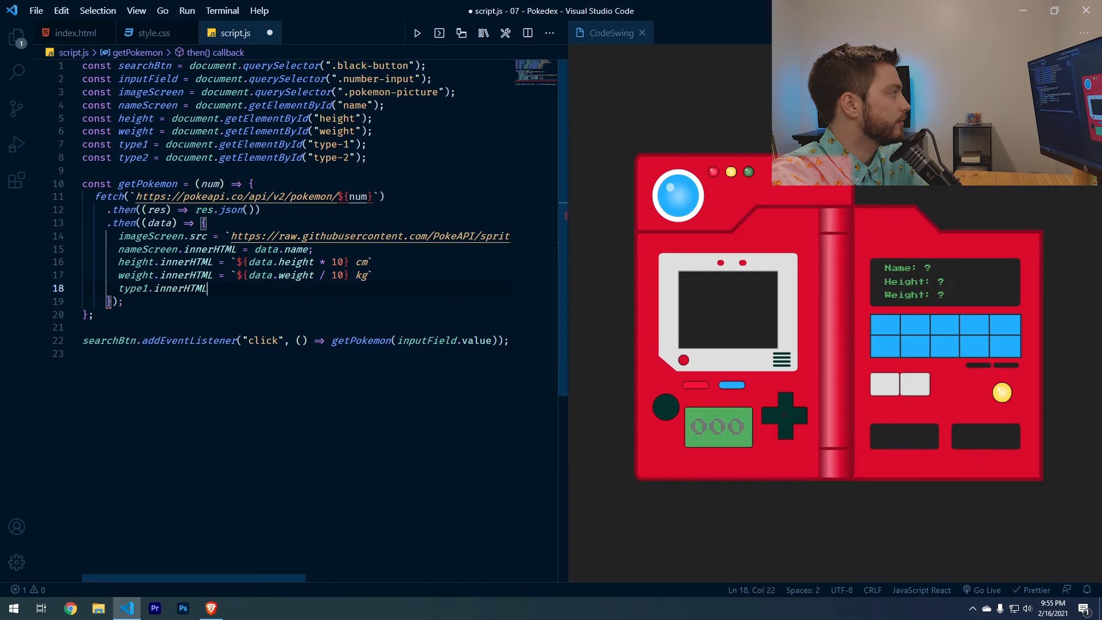
text(=)
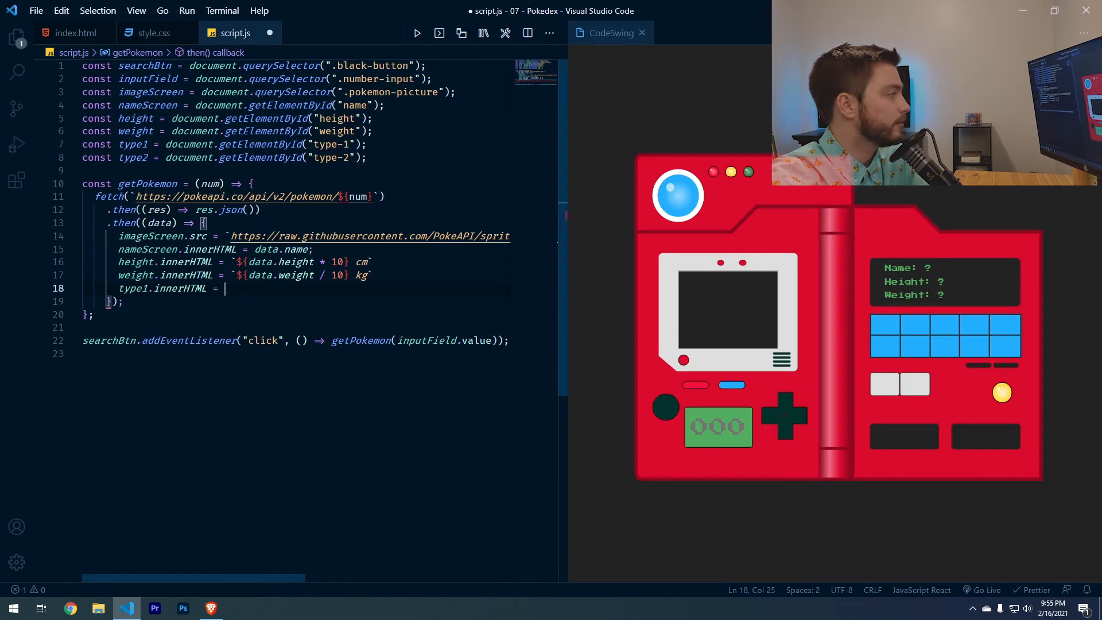
text(data.types[0].type.name;)
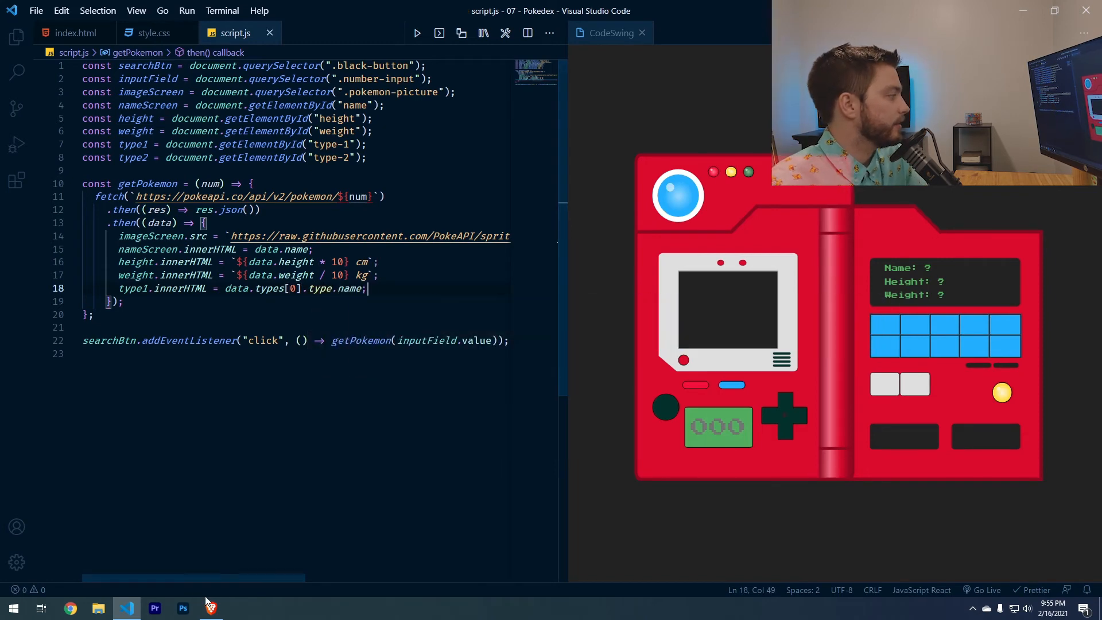
- Revisit the pokemon/63 JSON in Brave and collapse its abilities list to inspect other fields
click(210, 607)
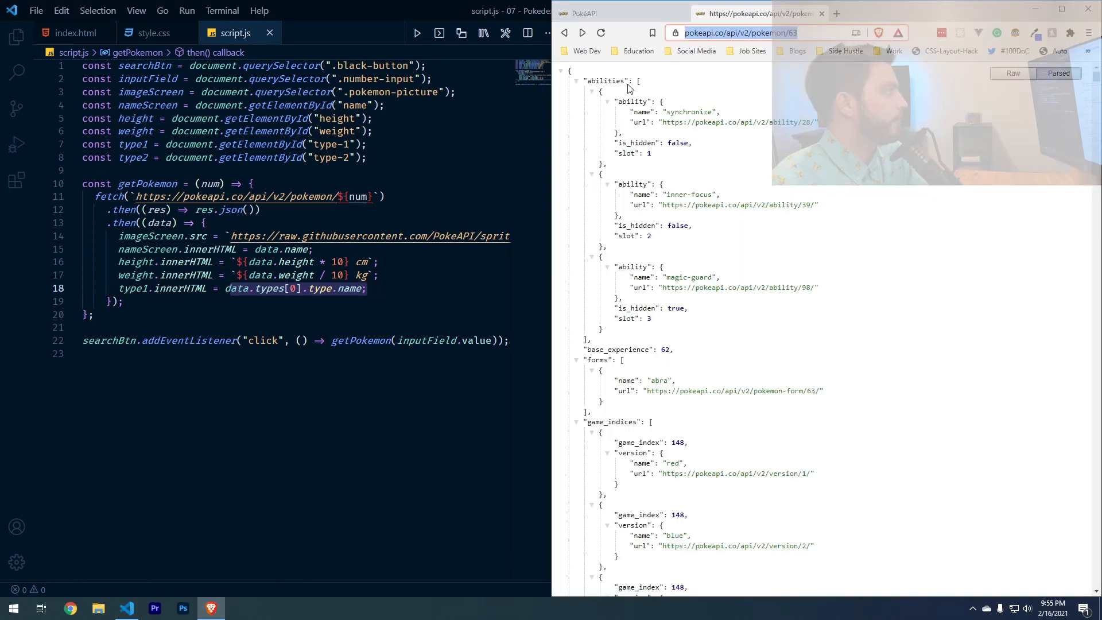
click(576, 84)
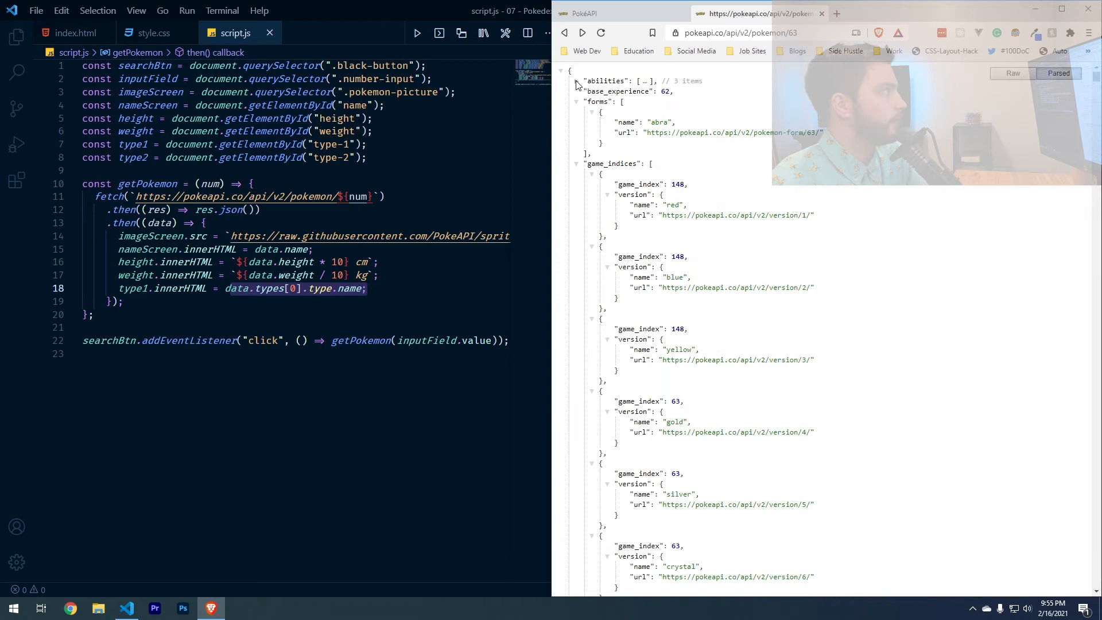
click(575, 163)
text(type2.innerHTML = data.types[1].type.name;)
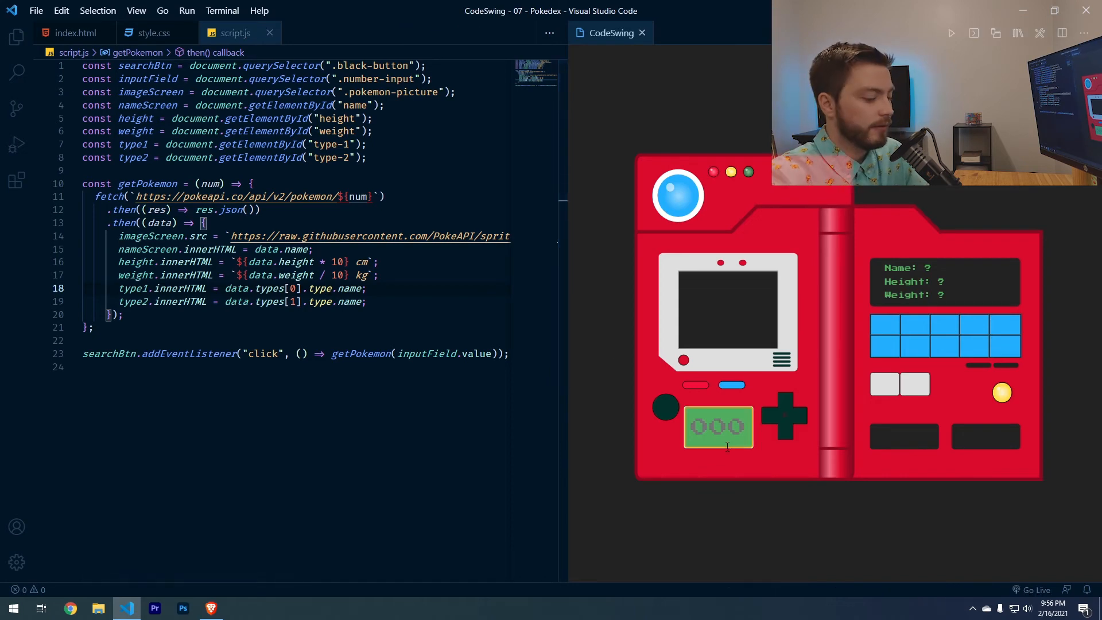
- Search Pokémon 25 in the preview to show Pikachu, then begin an inputField keydown listener
text(25)
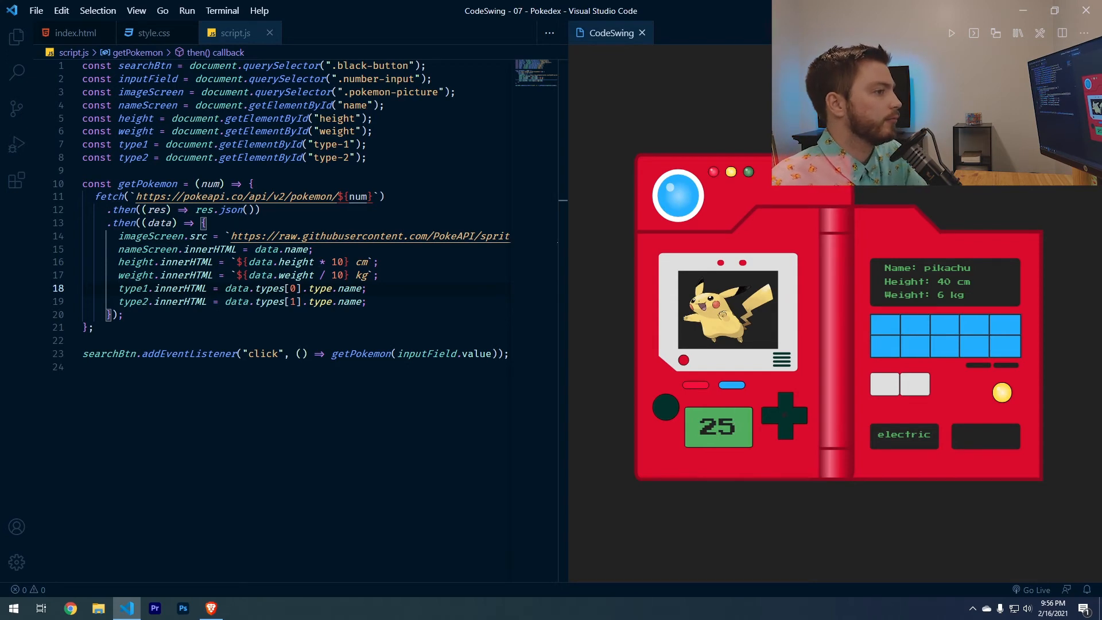
text(in)
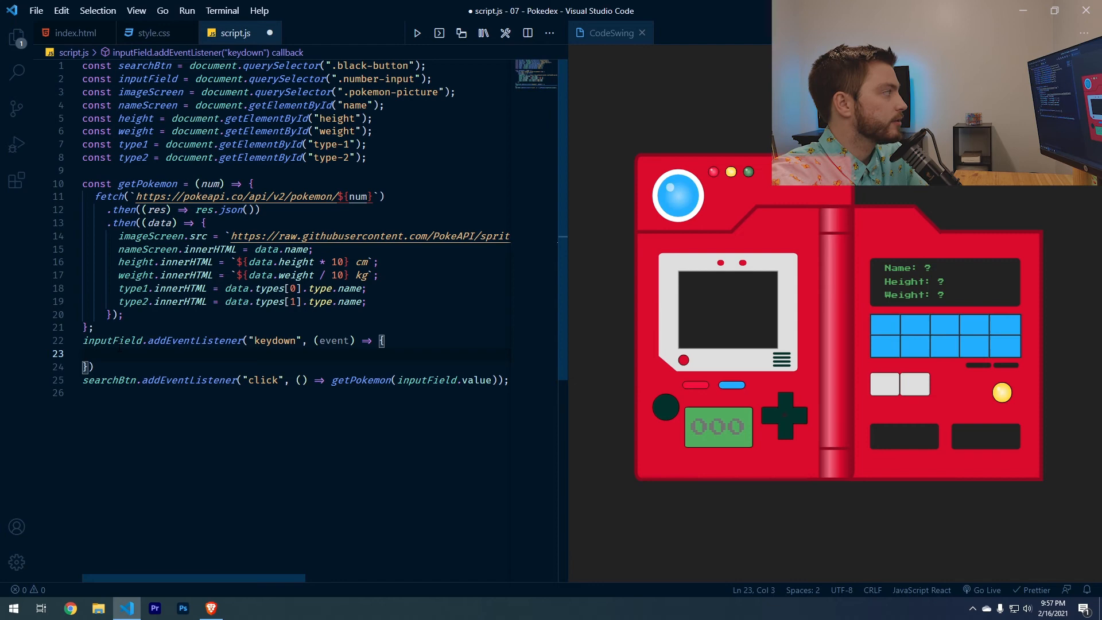
- Have the keydown listener call searchBtn.click() when event.key === "Enter", and test with 60
text(if()
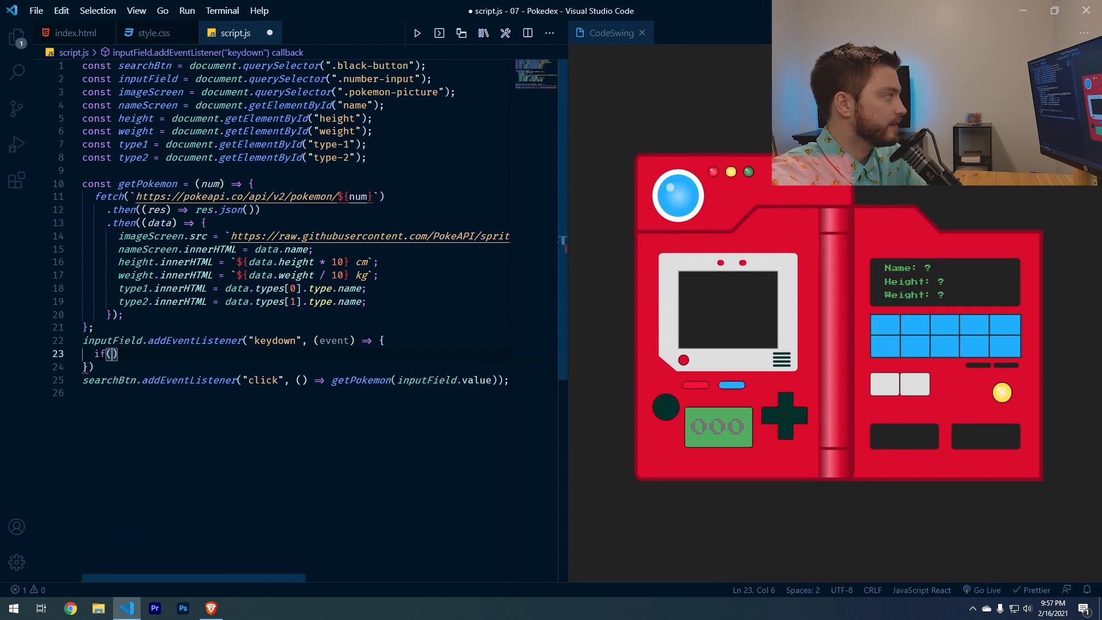
text(event.key === "Ent)
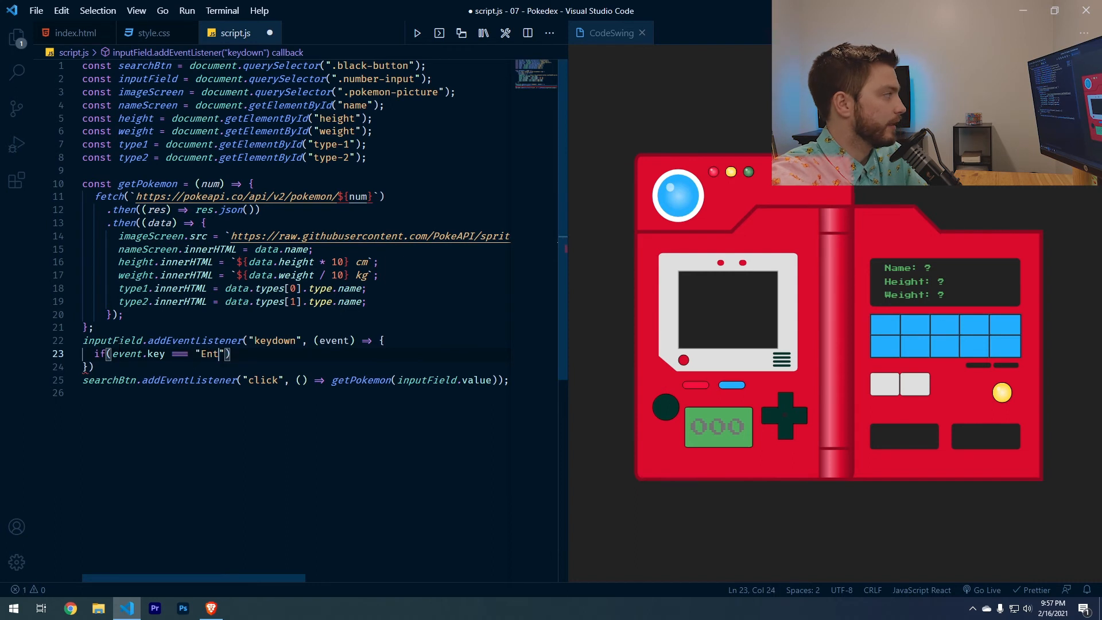
text(er") {)
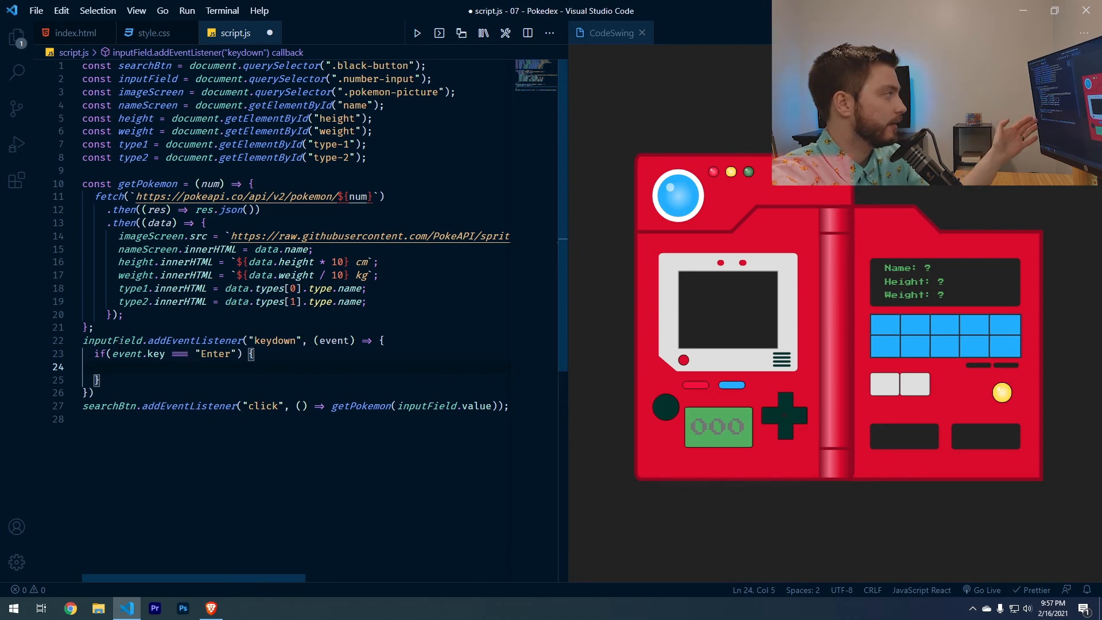
text(searchBtn.click();)
click(718, 427)
text(60)
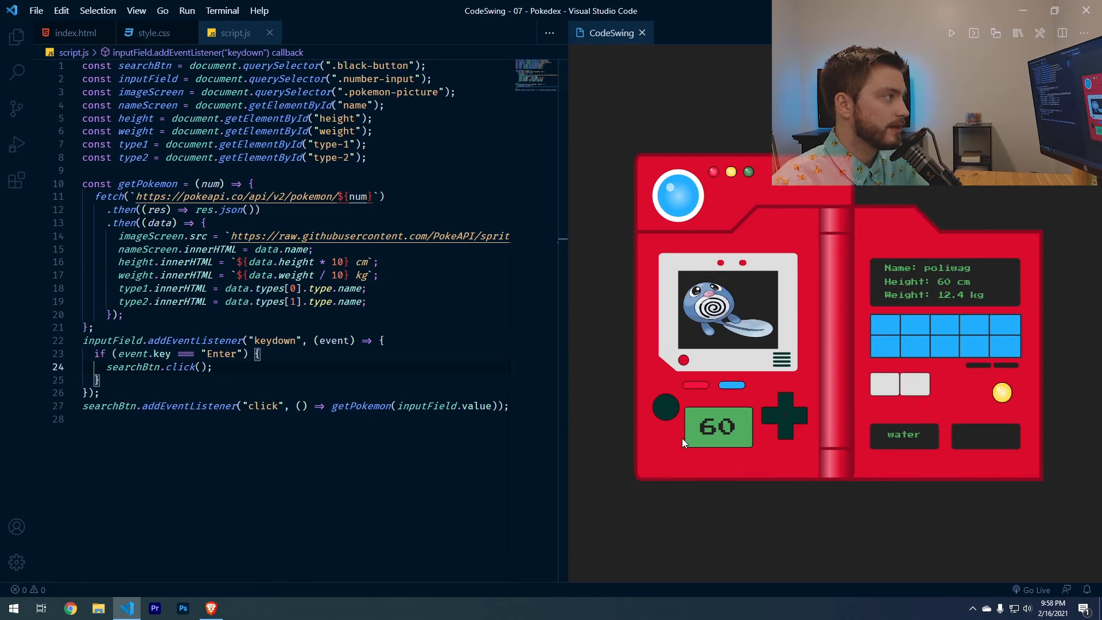
mouse_move(953, 291)
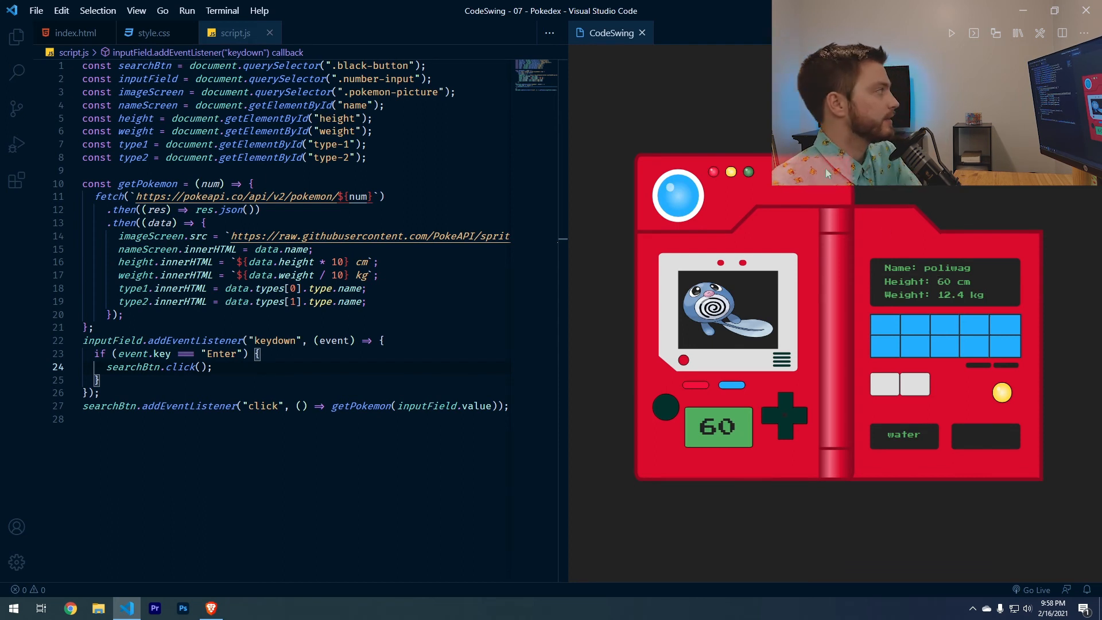
key(Enter)
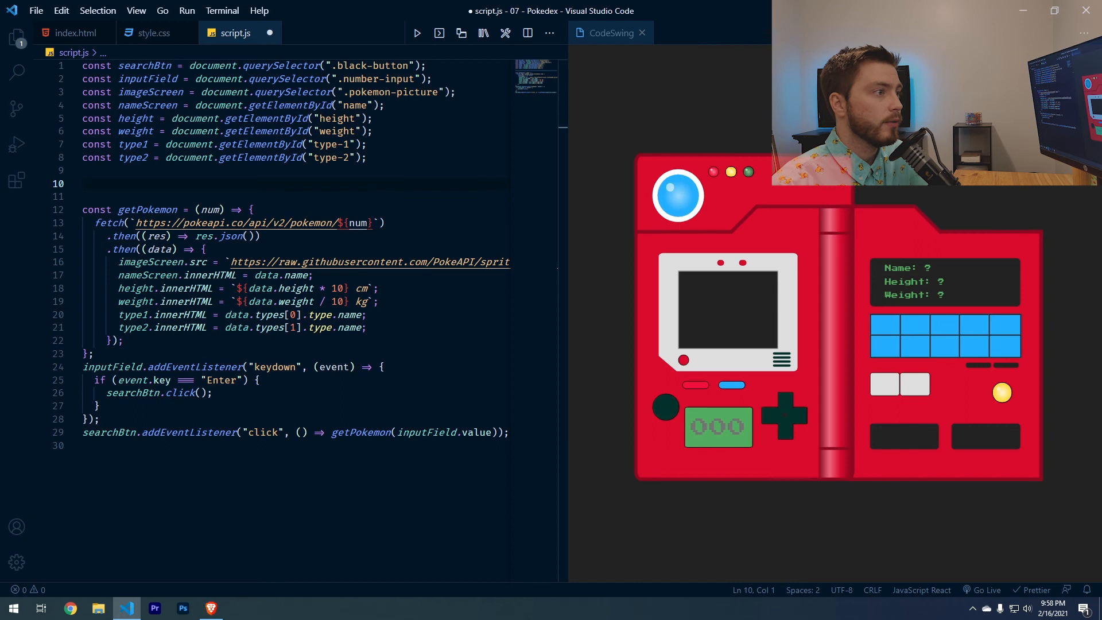
- Define const resetFields = () => { ... } blanking nameScreen, height, weight and both types' innerHTML
text(const)
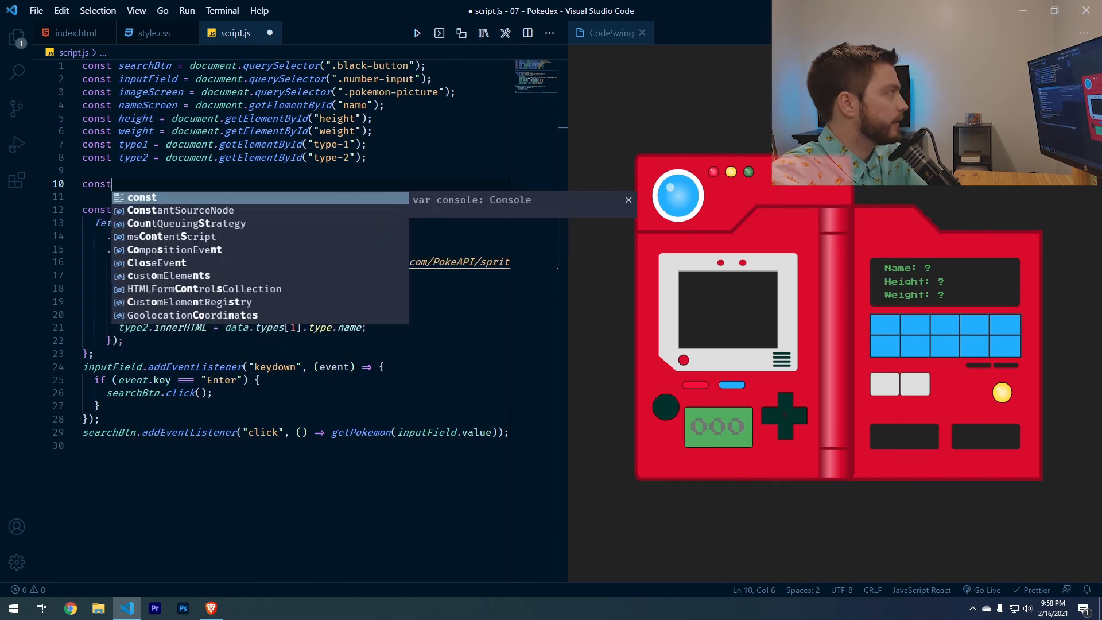
text(resetFields =)
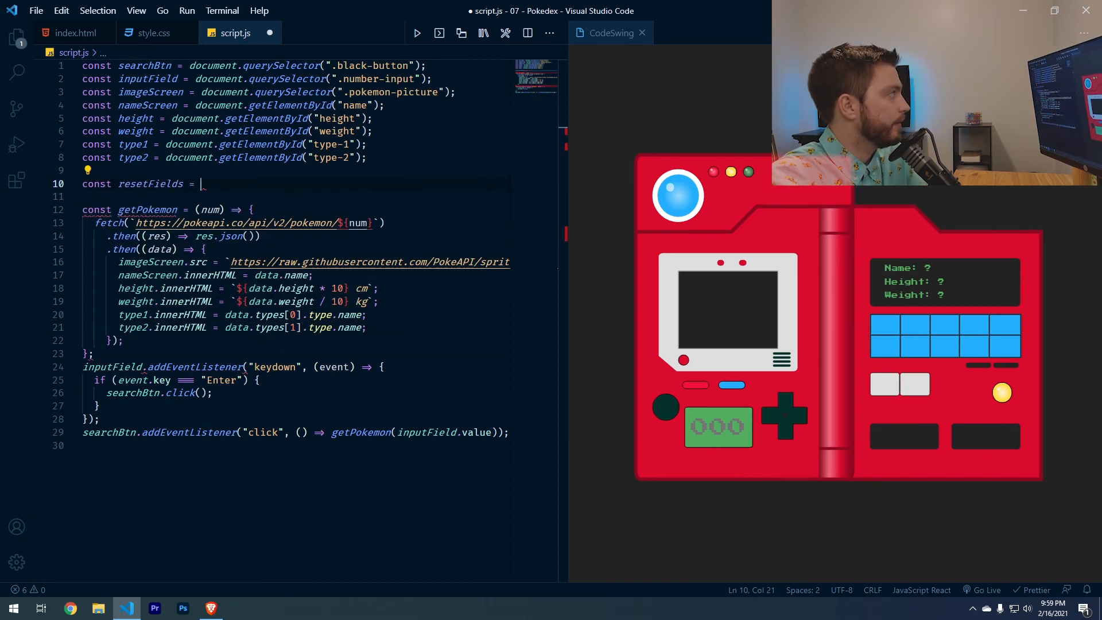
text(() => {)
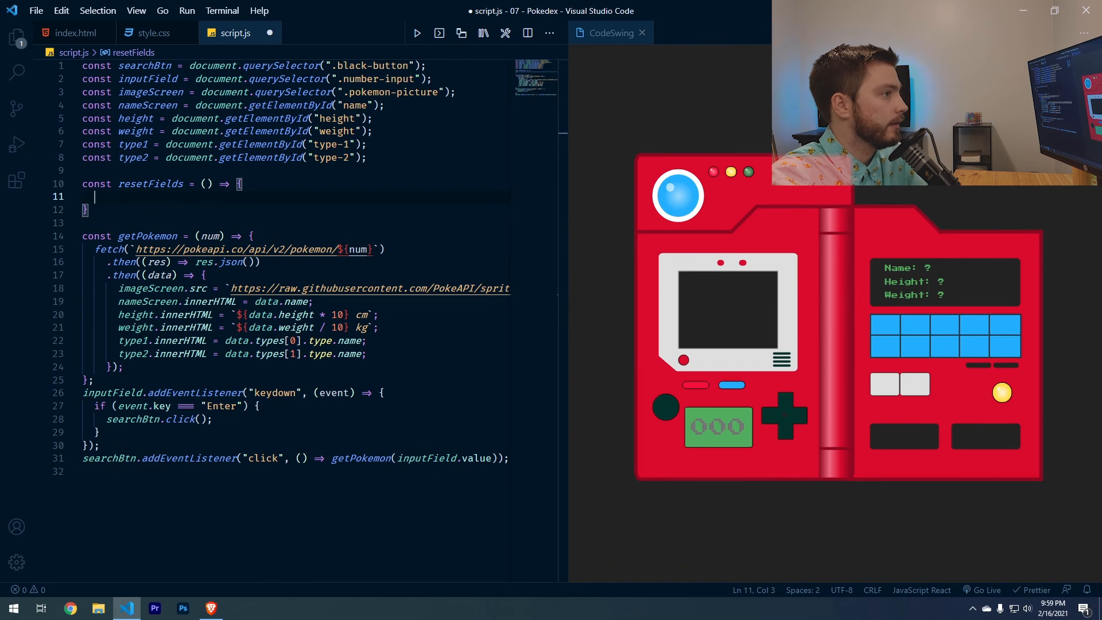
text(nameScreen.)
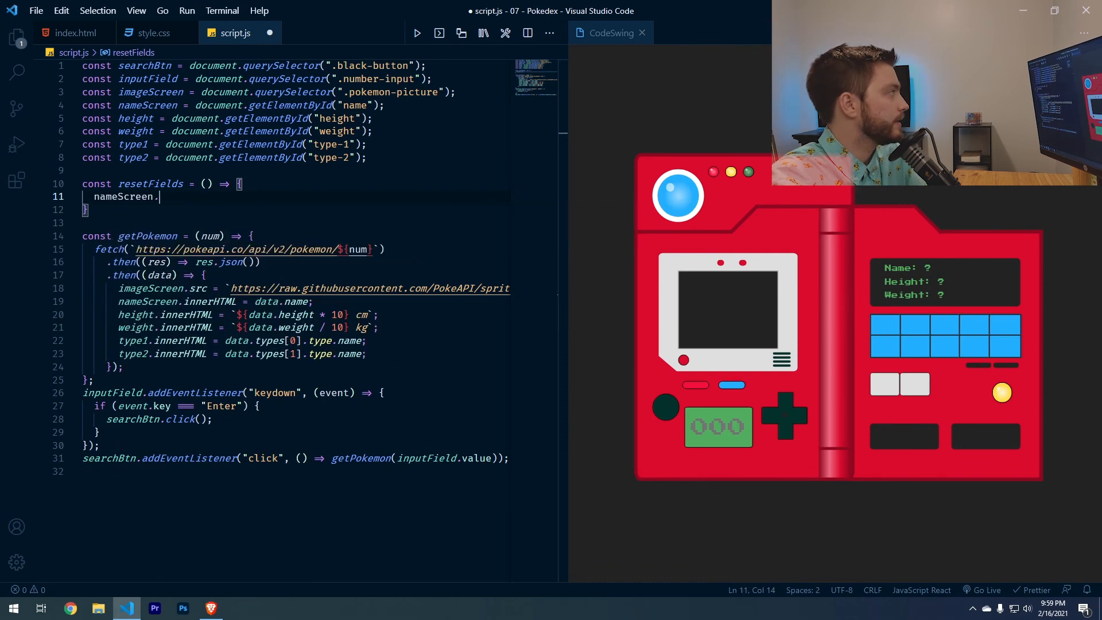
text(innerHTML = "")
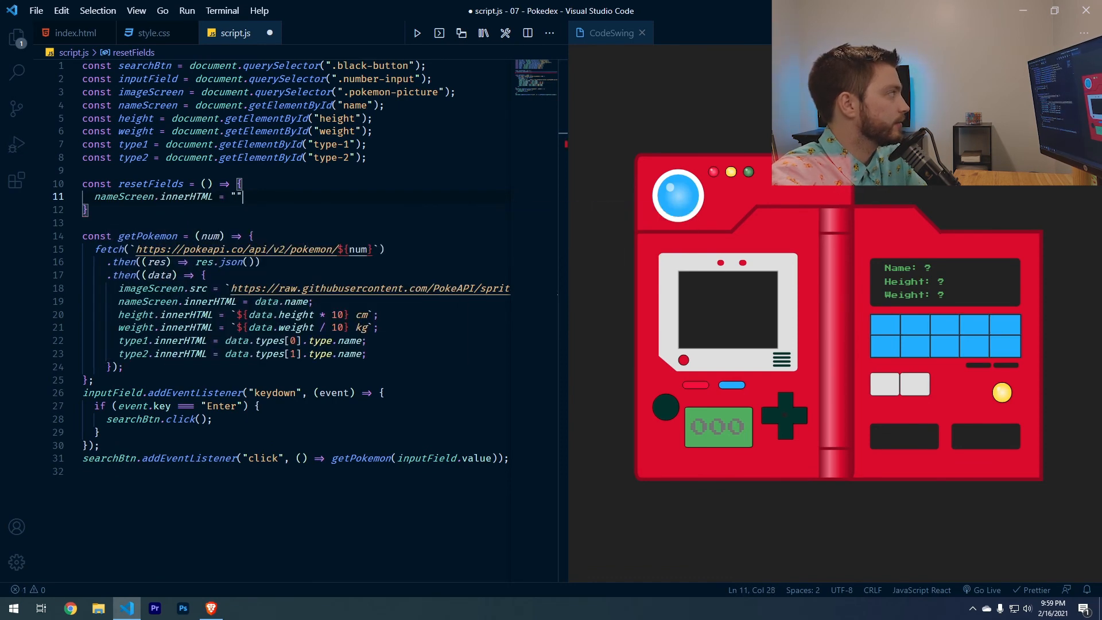
key(Enter)
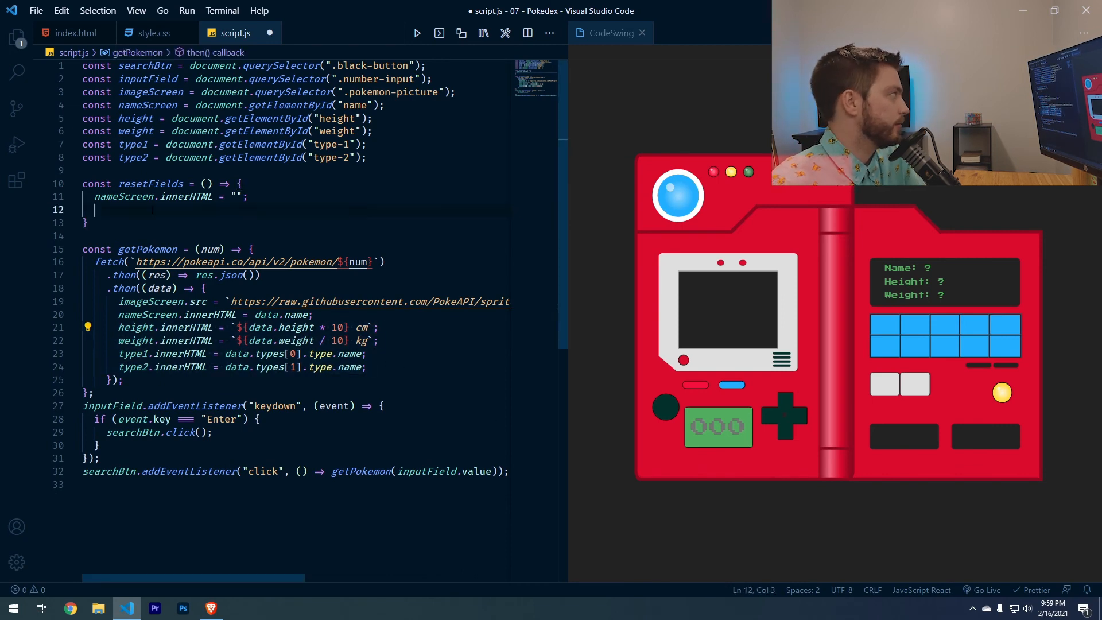
text(height.innerHTML = "";)
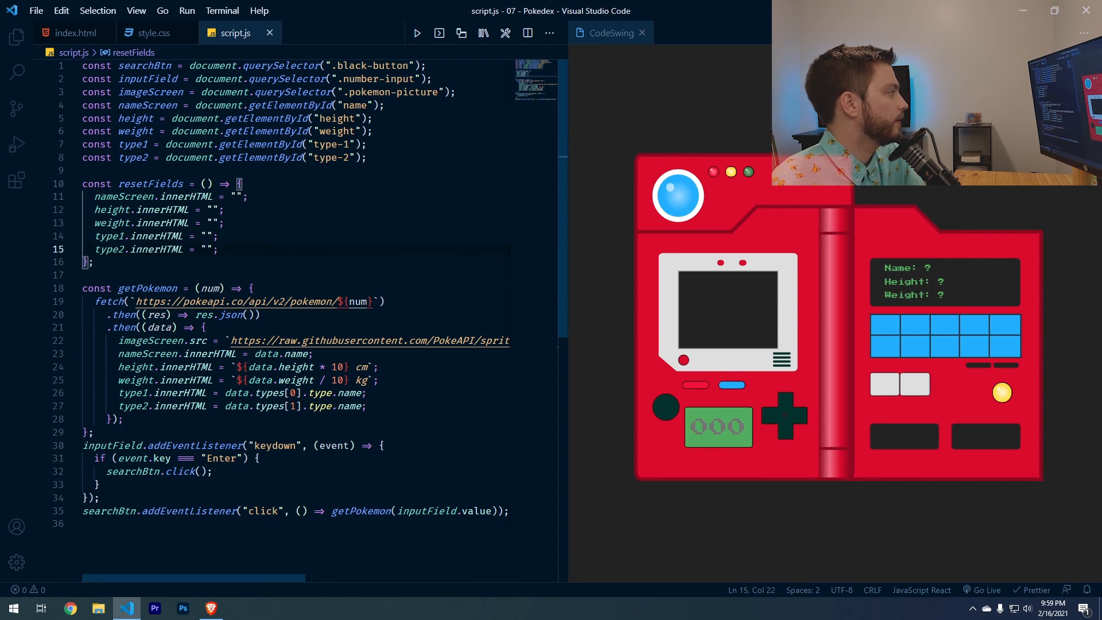
- Call resetFields() at the top of getPokemon and search a new number in the preview
key(enter)
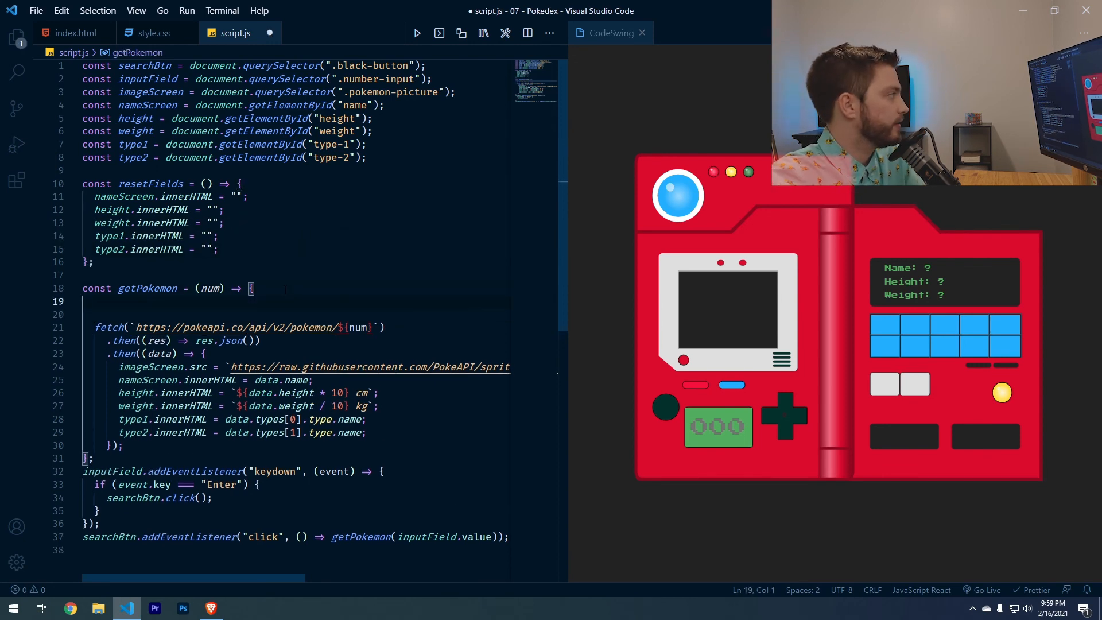
text(resetFields();)
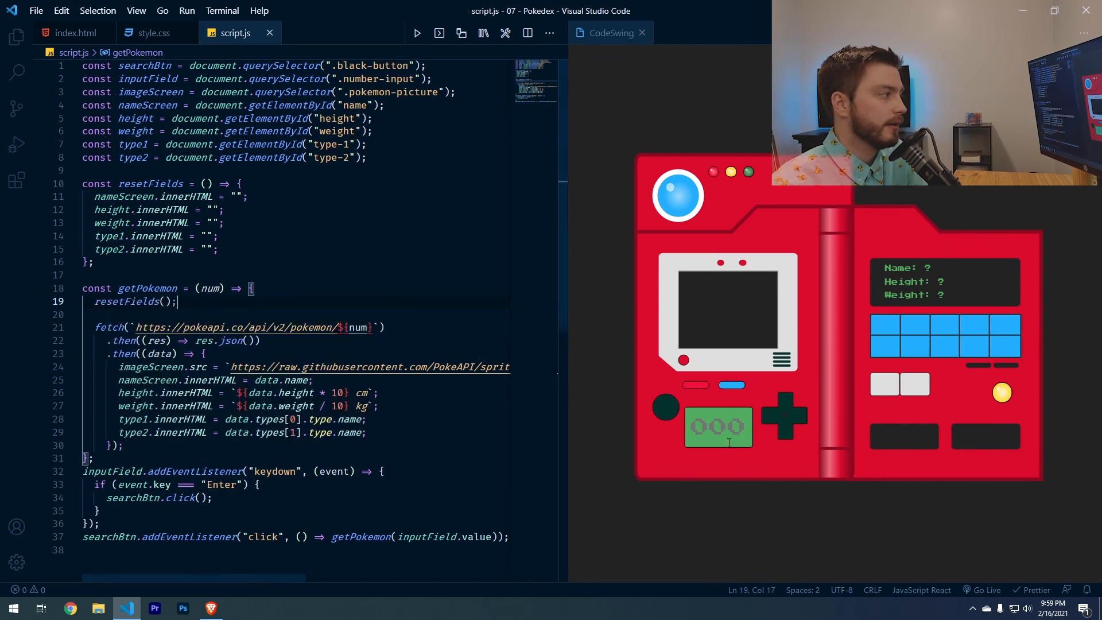
text(456)
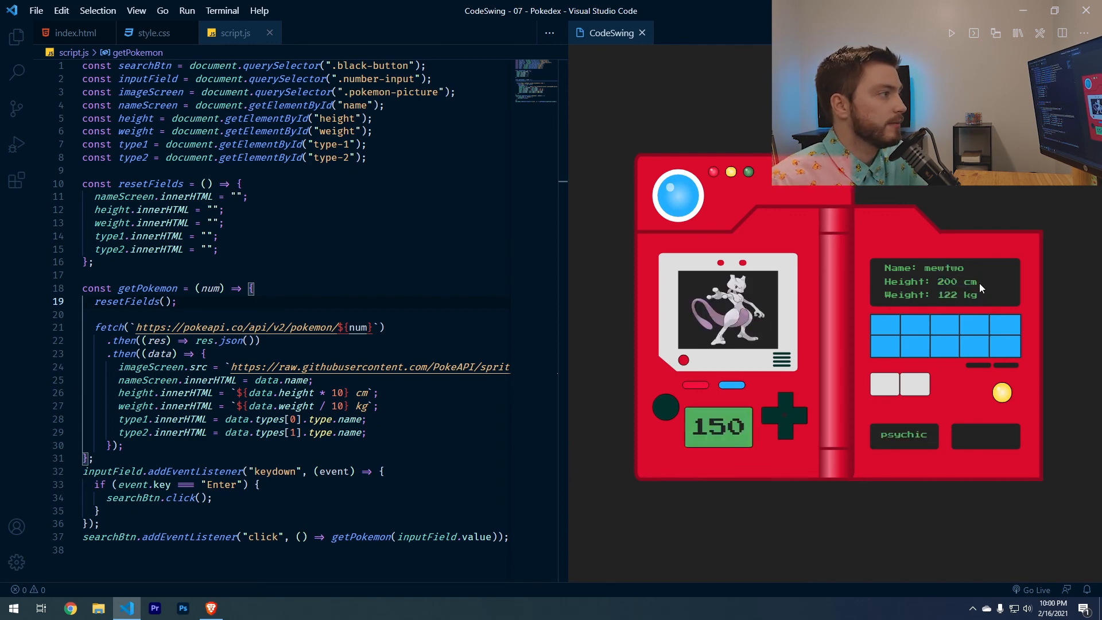
mouse_move(972, 343)
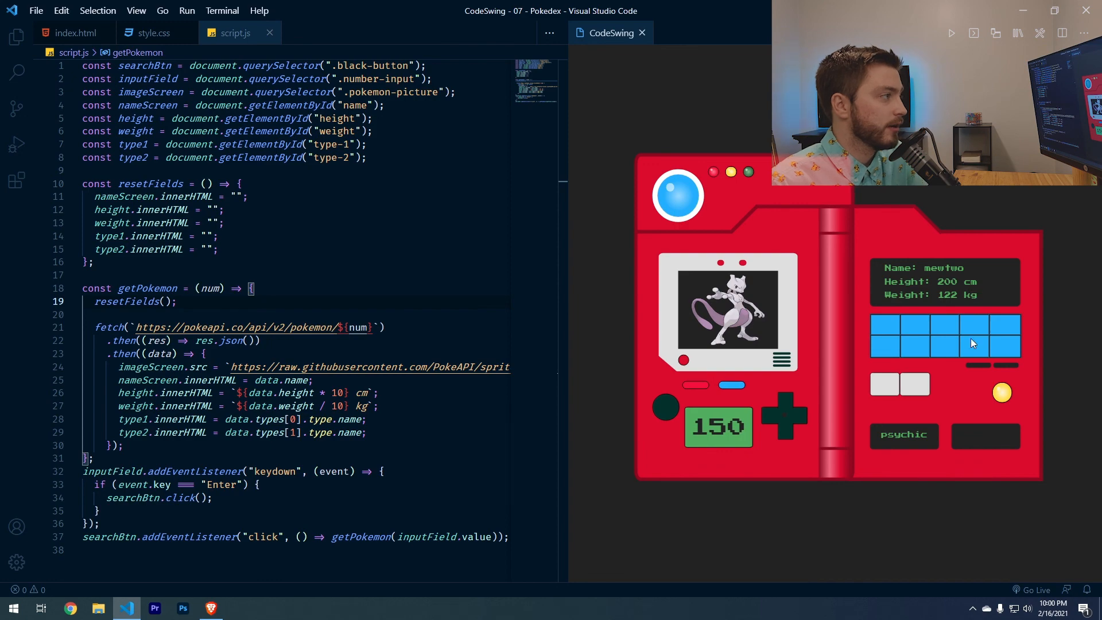